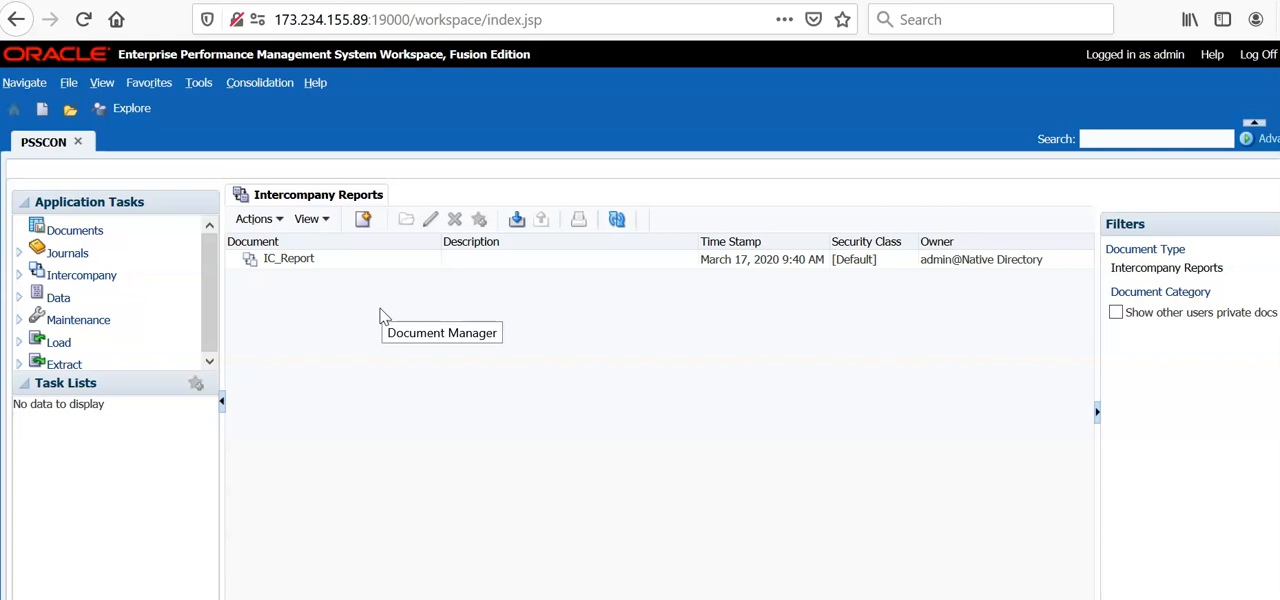
mouse_move(260, 82)
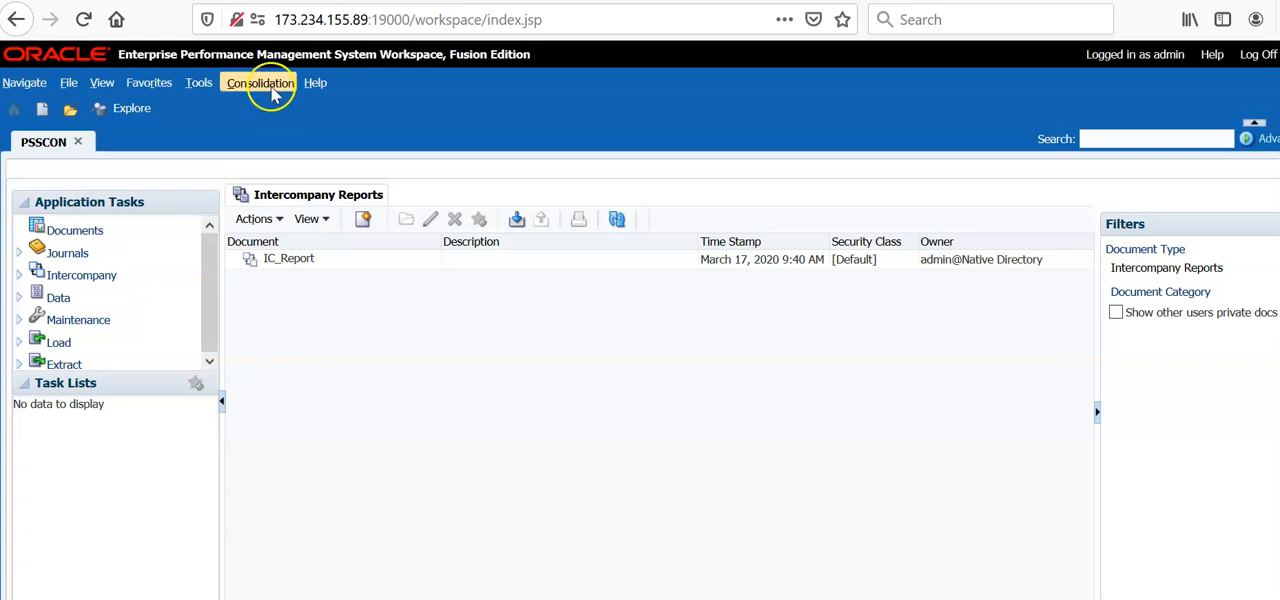
Extract the IC_Report document from HFM to Downloads and open the saved script file
left_click(260, 82)
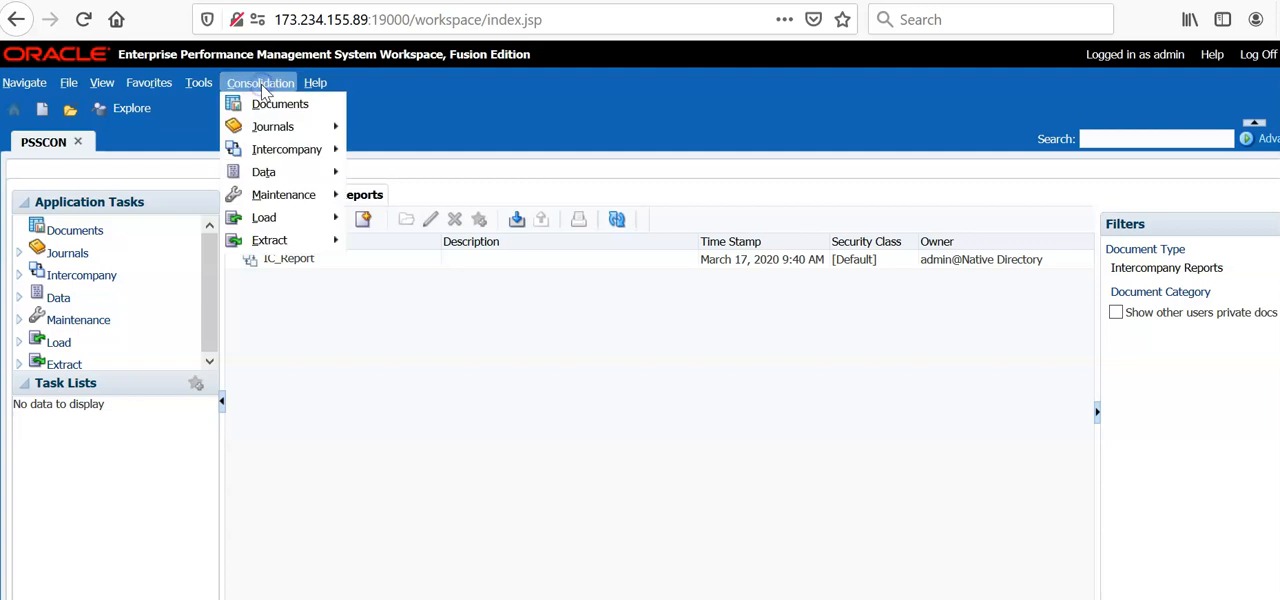
mouse_move(288, 148)
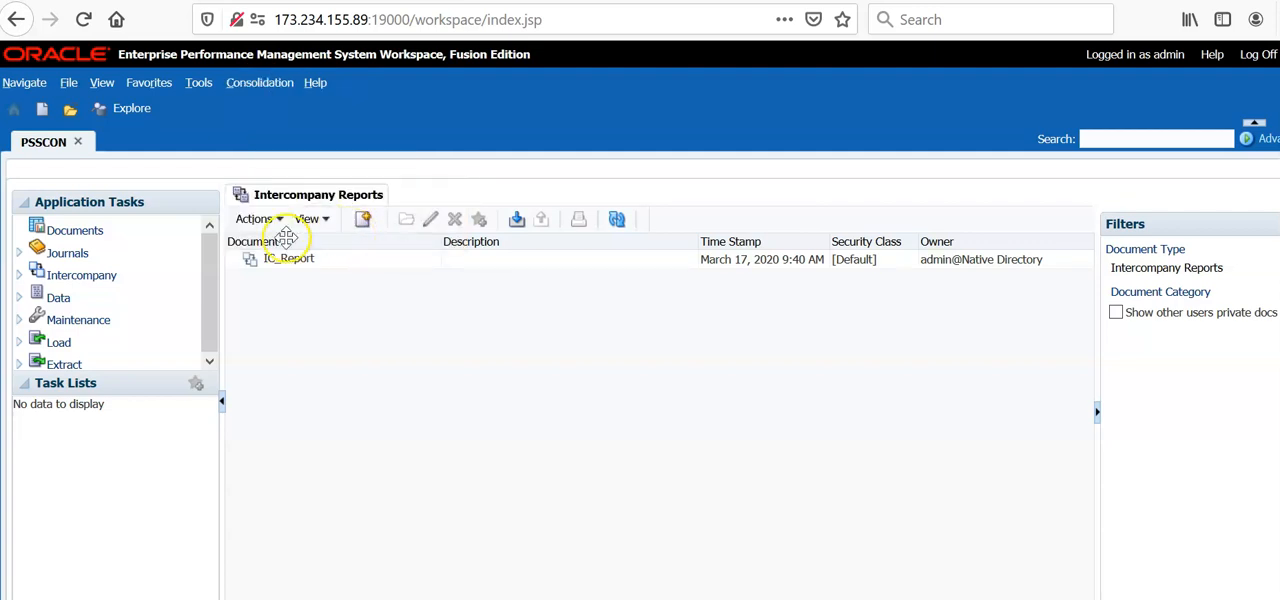
left_click(288, 258)
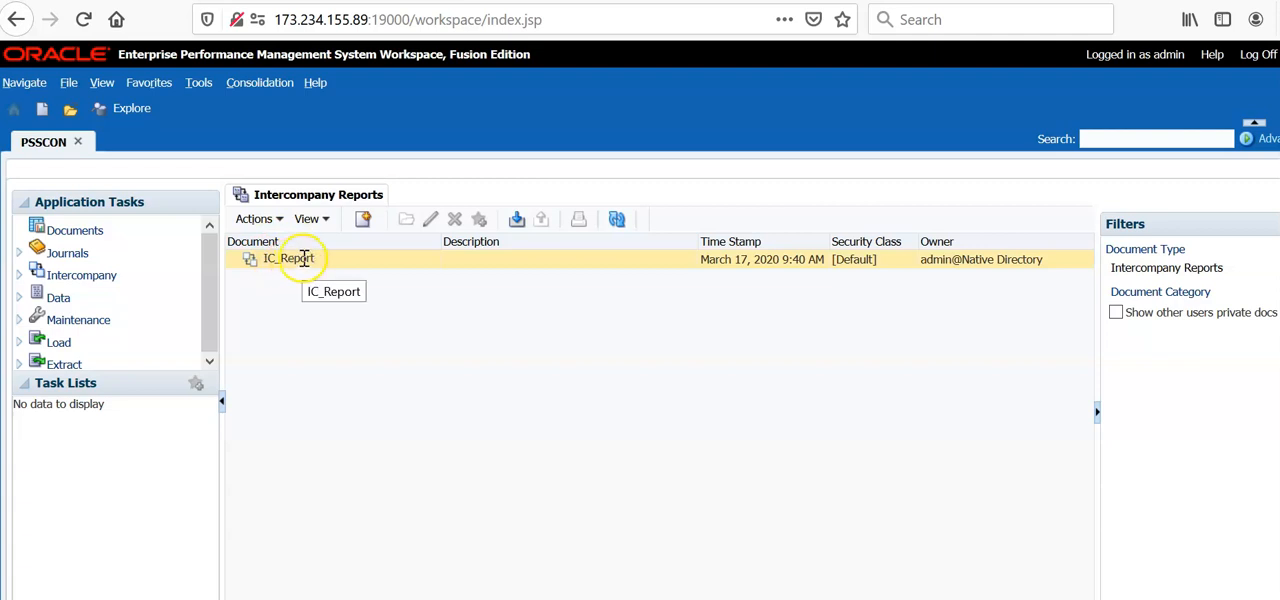
double_click(288, 258)
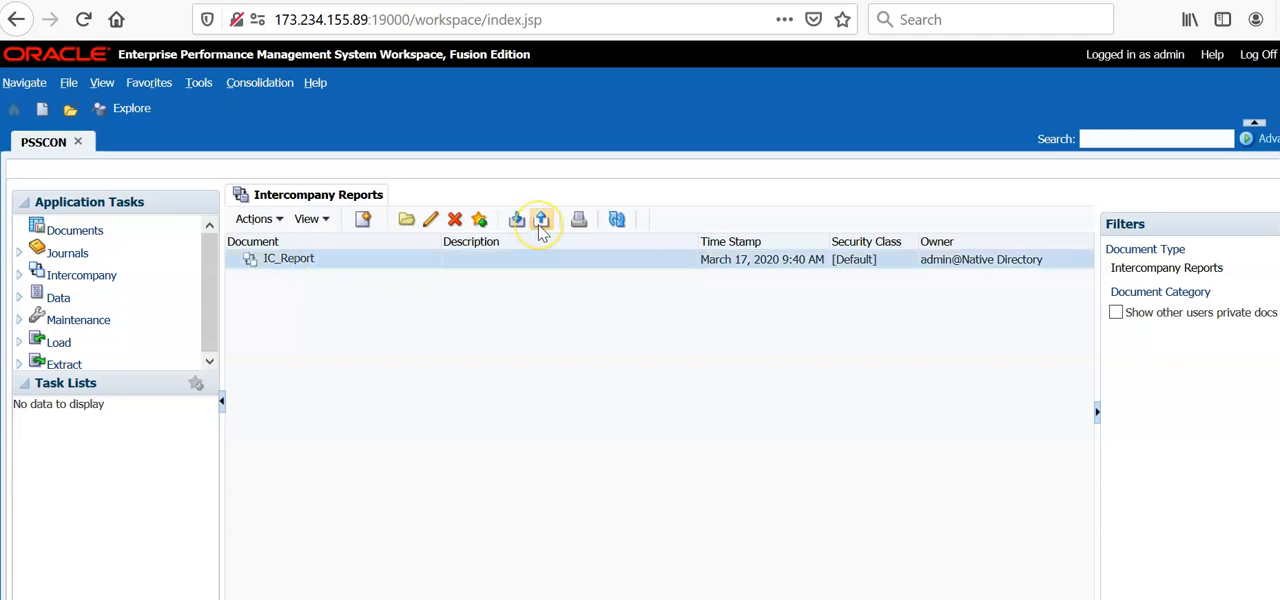
left_click(540, 220)
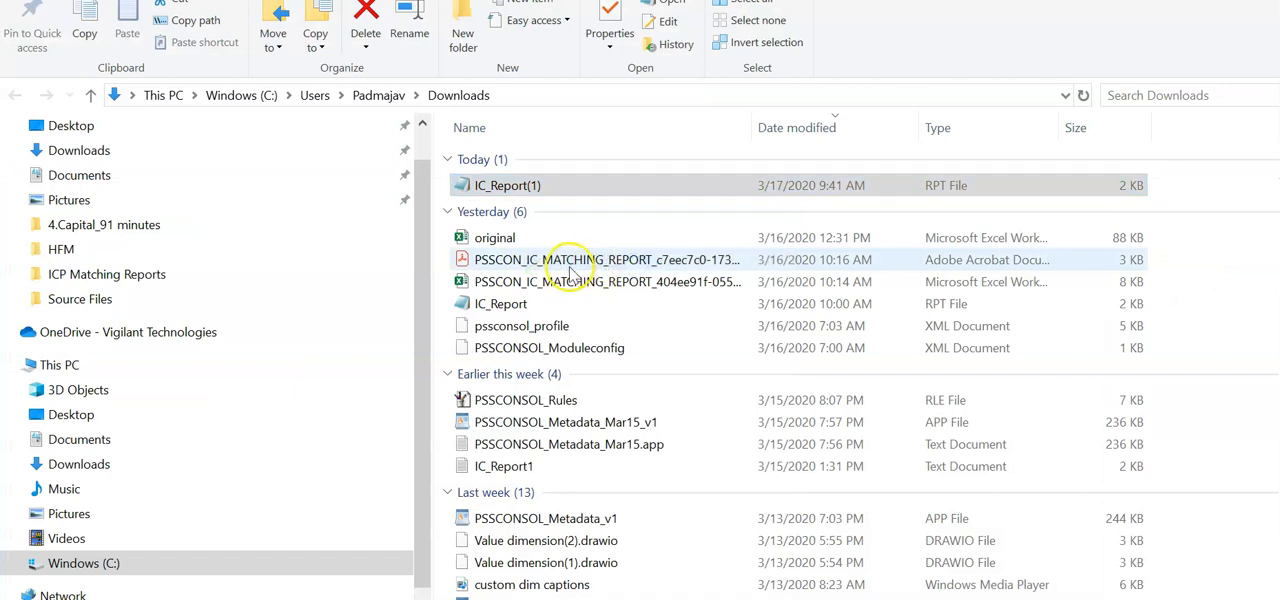
double_click(508, 184)
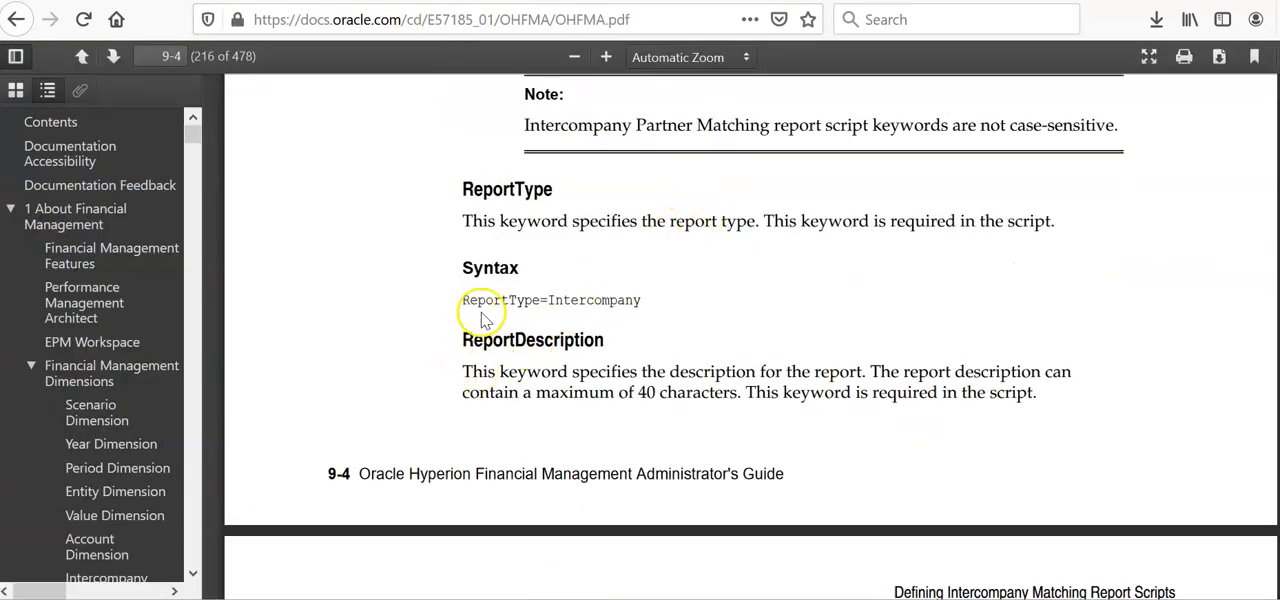
mouse_move(594, 328)
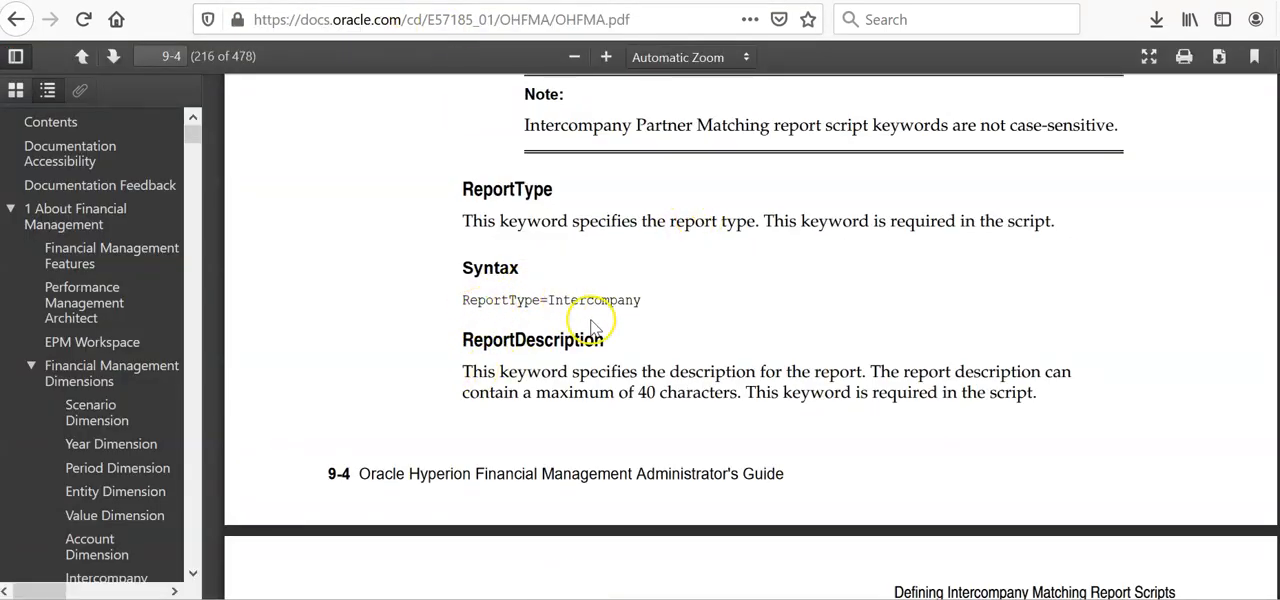
Scroll the admin guide through the ReportType, StyleSheet and POV keyword sections
scroll("down", 3)
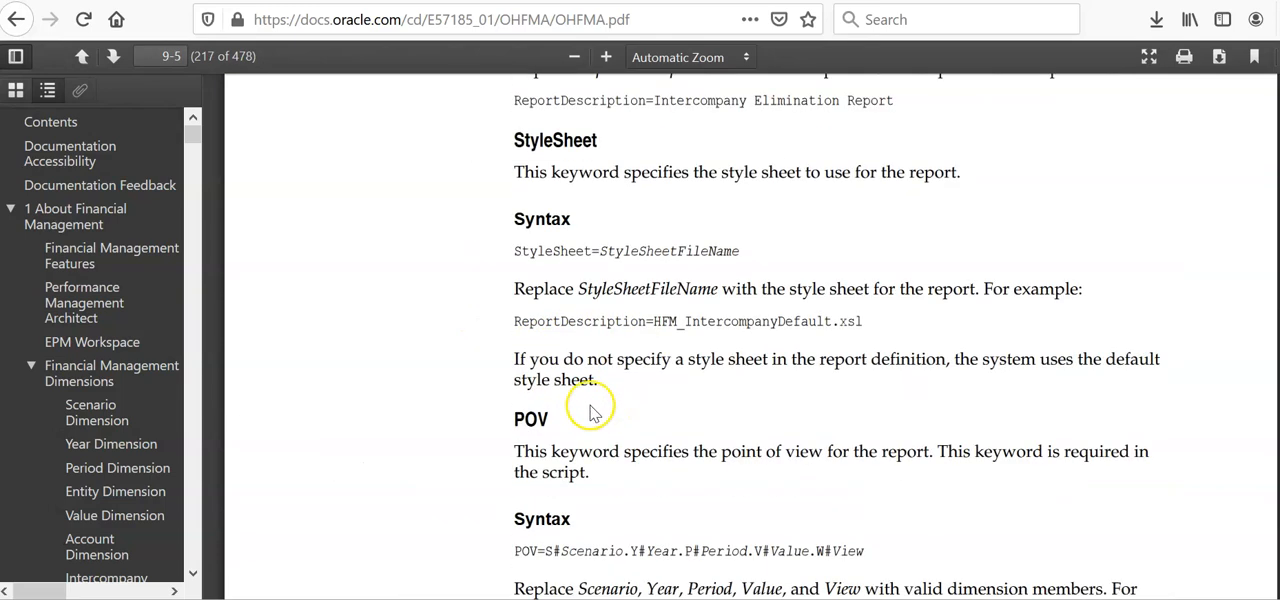
mouse_move(640, 304)
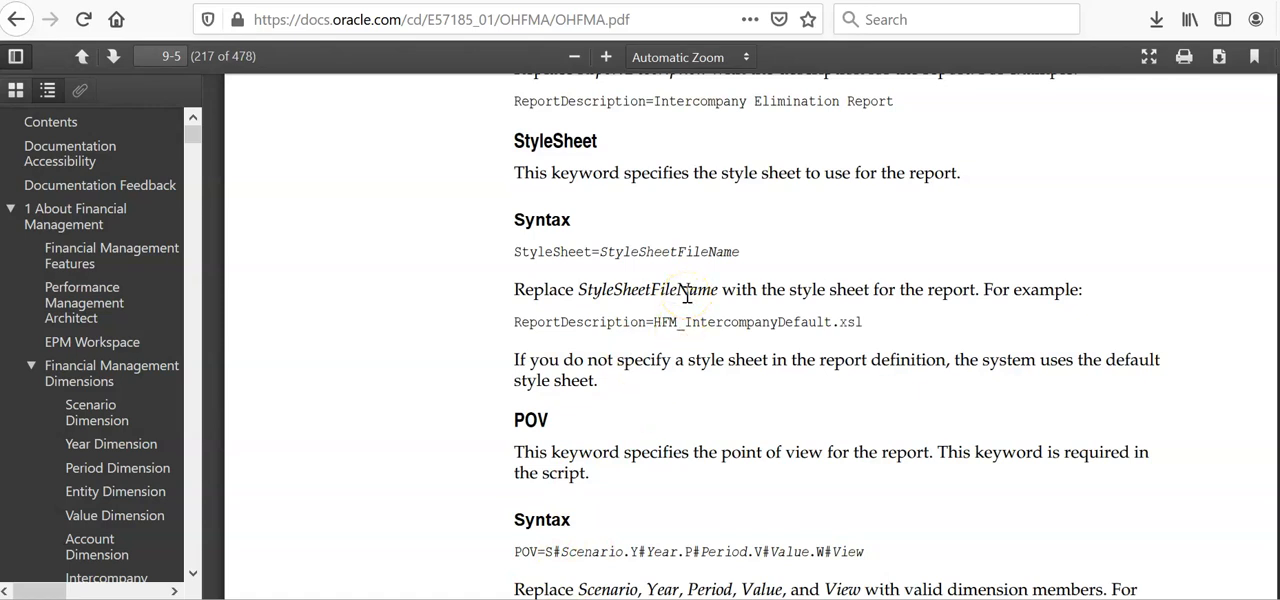
mouse_move(684, 294)
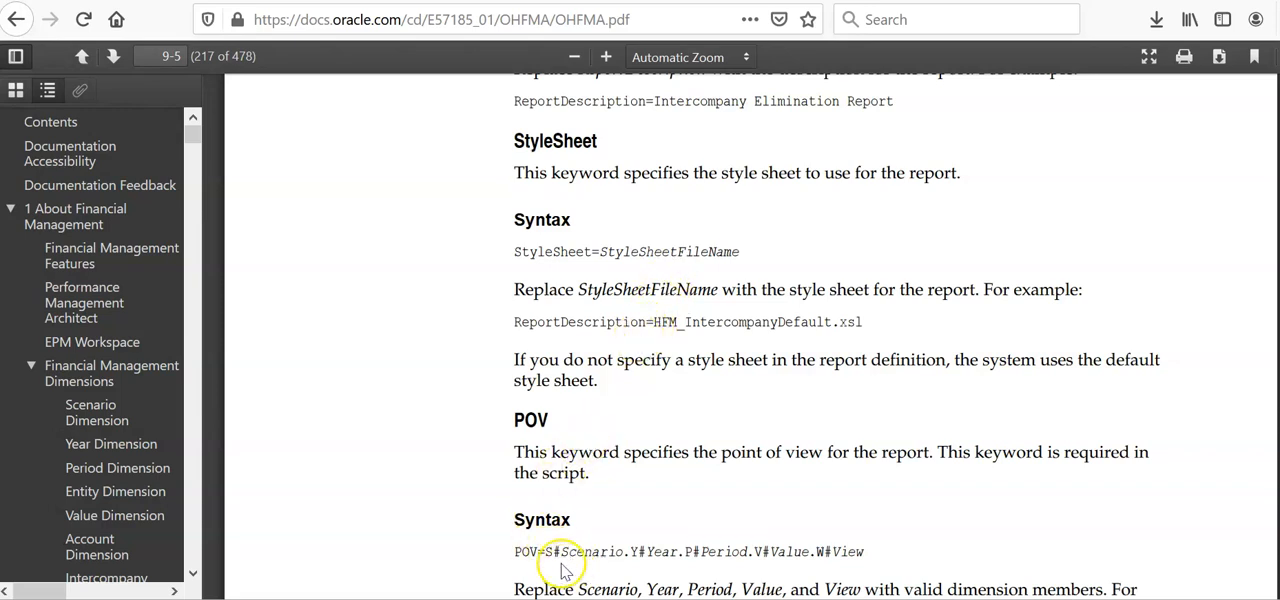
mouse_move(722, 540)
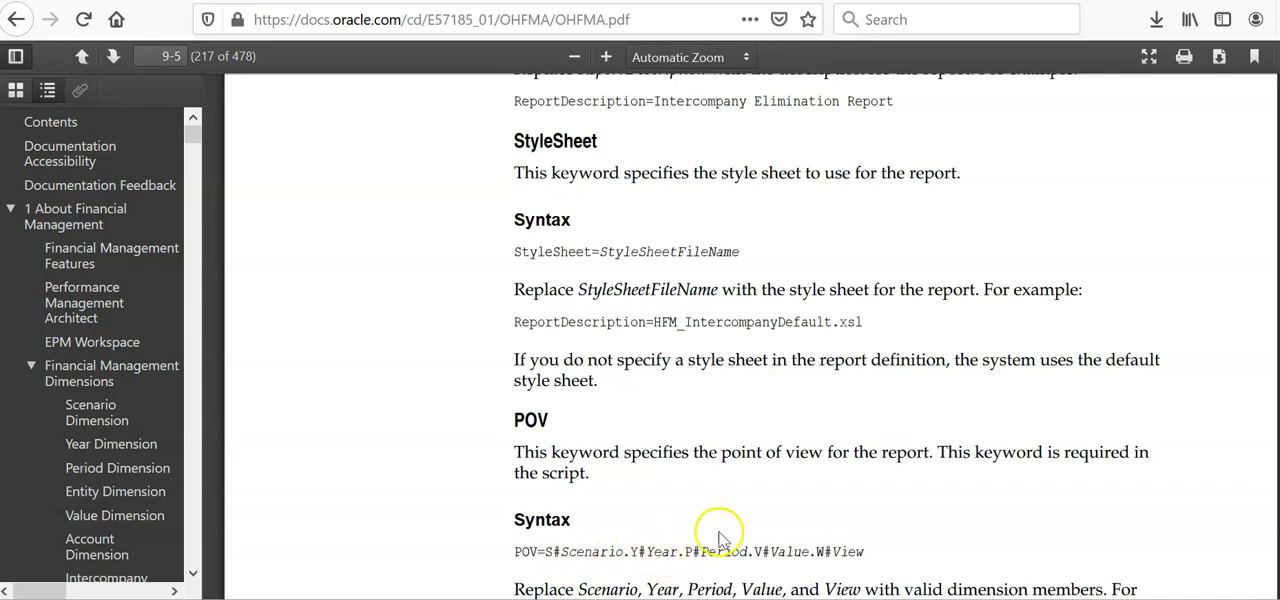
scroll("down", 3)
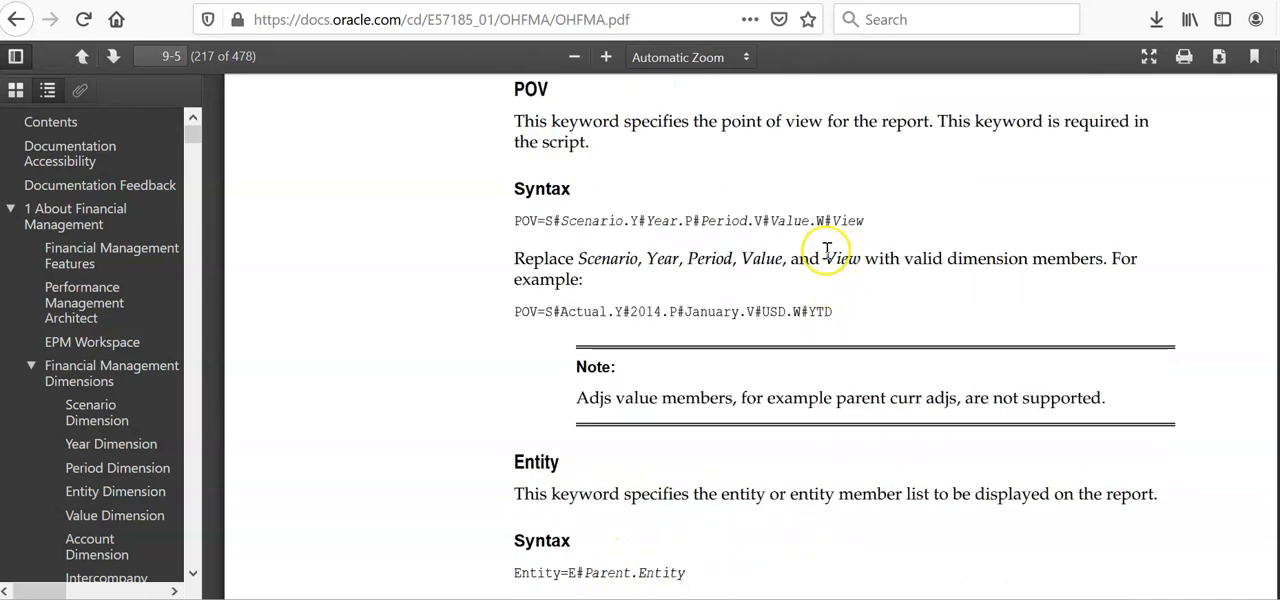
mouse_move(672, 352)
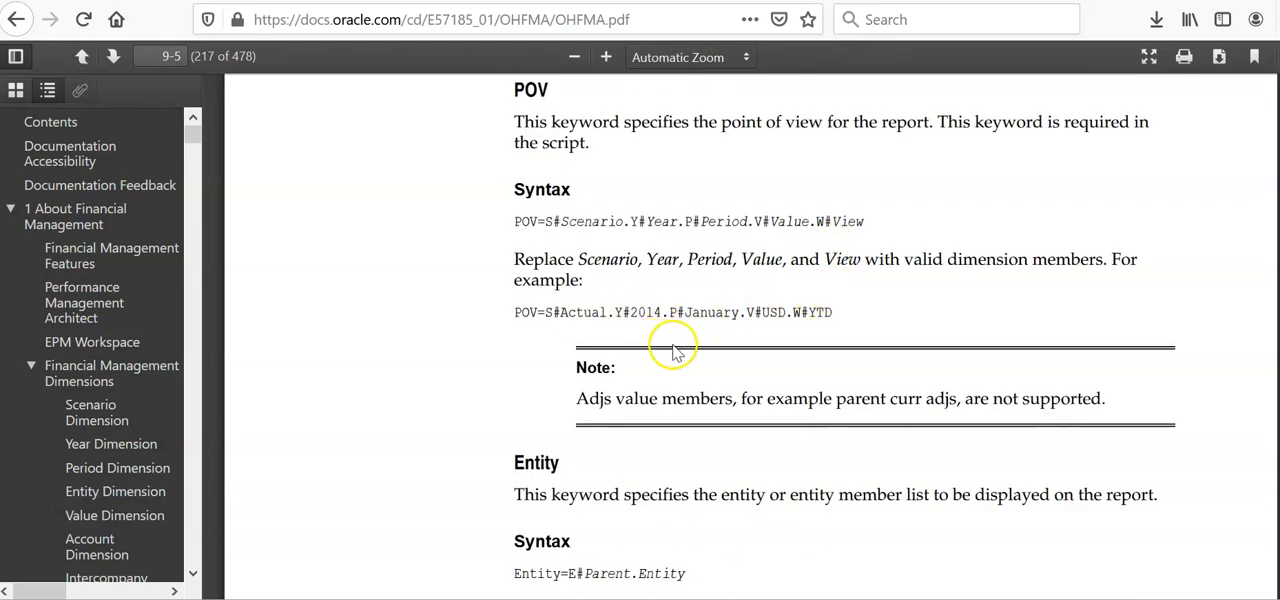
mouse_move(600, 400)
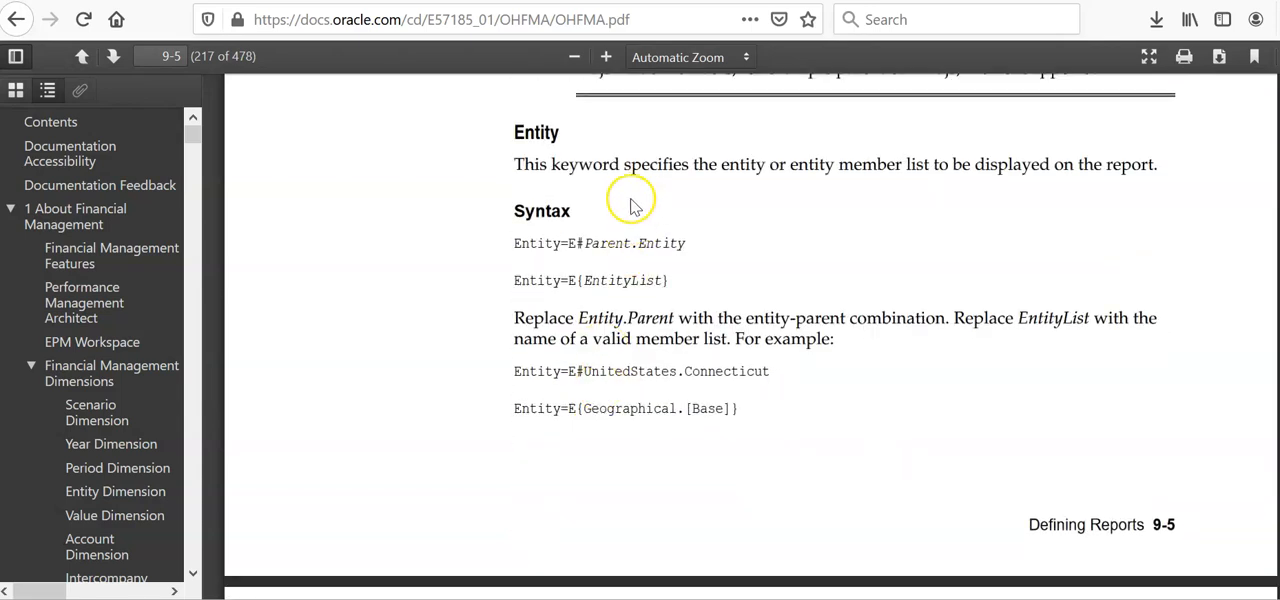
mouse_move(660, 270)
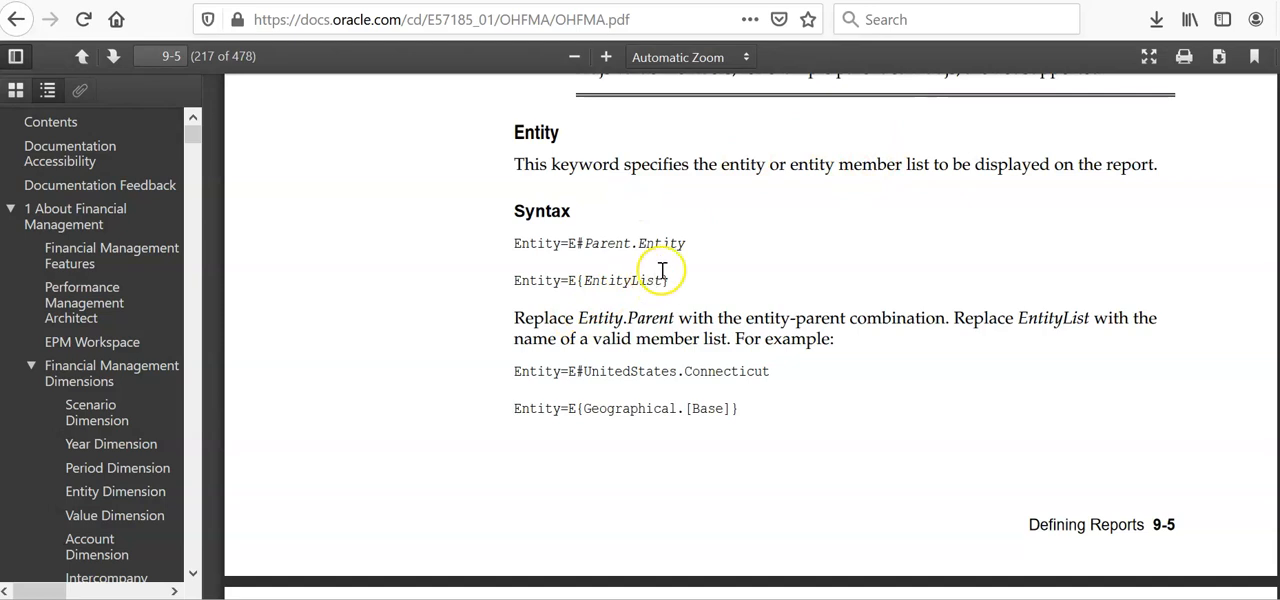
mouse_move(830, 182)
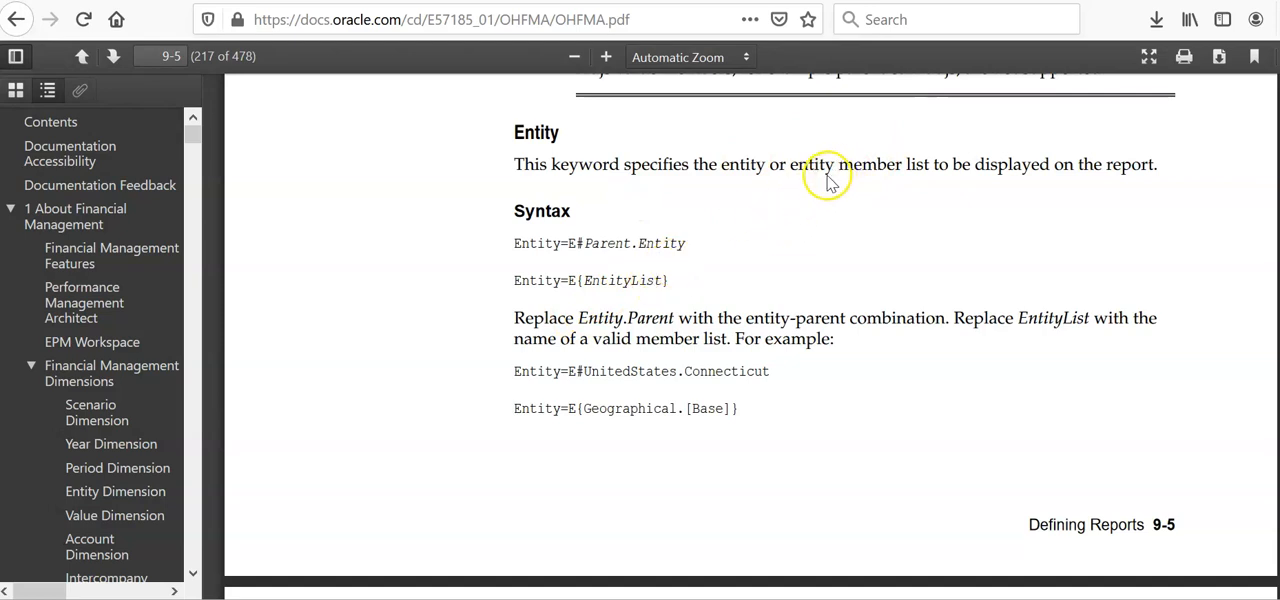
Scroll to the AccountEntity/AccountPartner keywords, then switch to the script editor
scroll("down", 3)
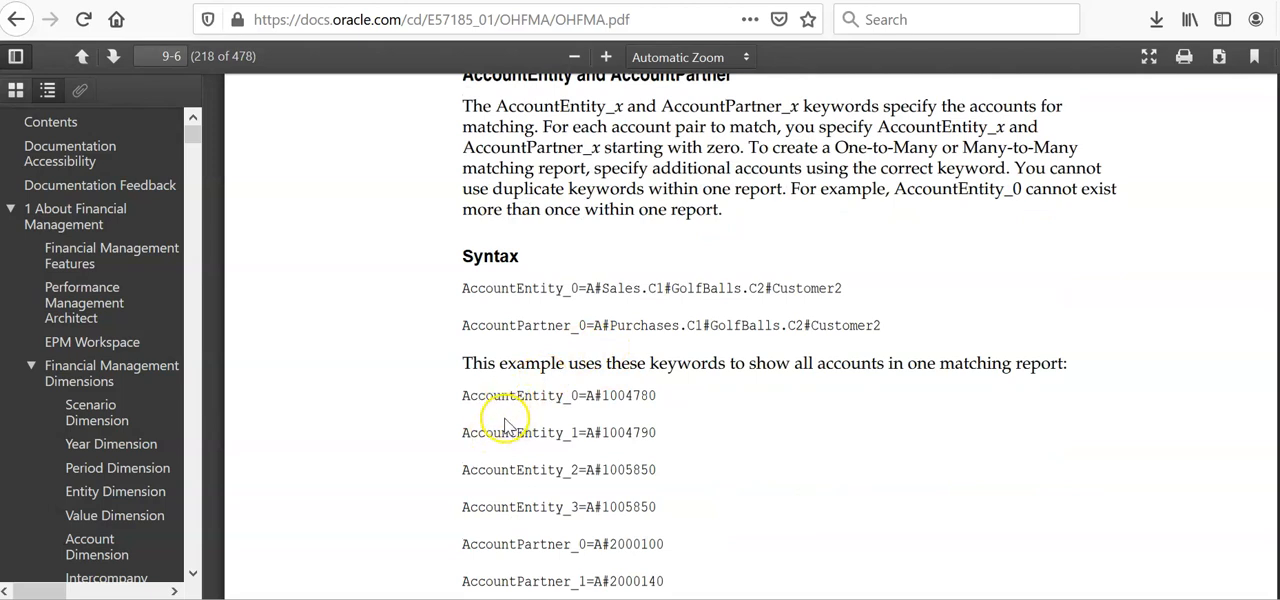
mouse_move(524, 536)
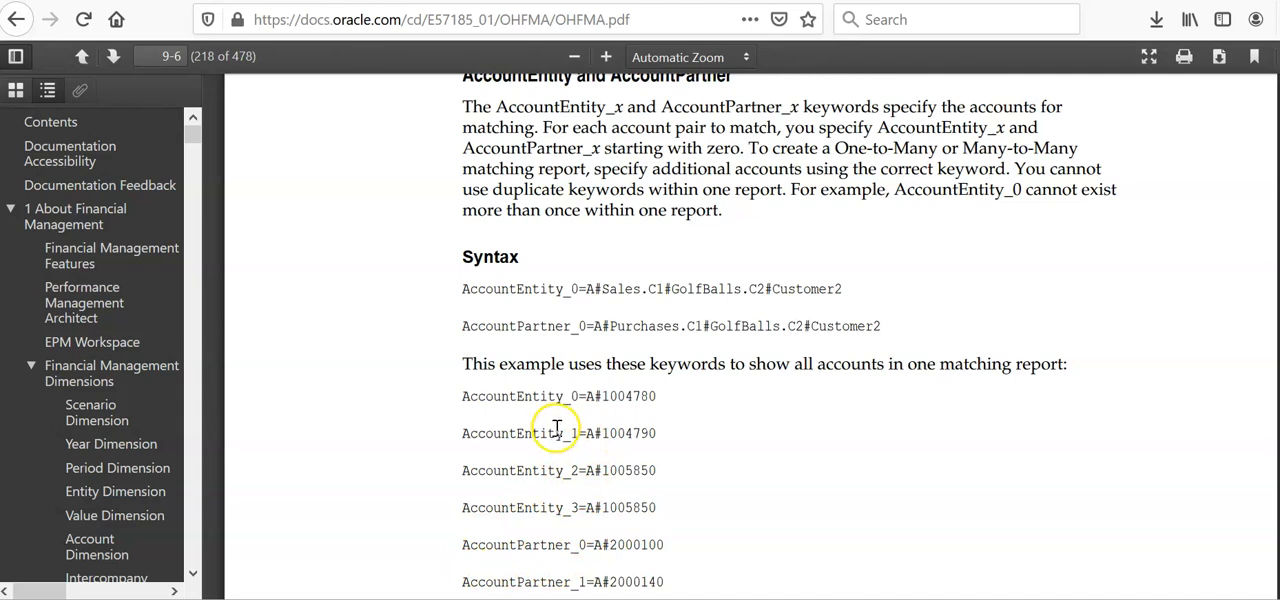
mouse_move(596, 384)
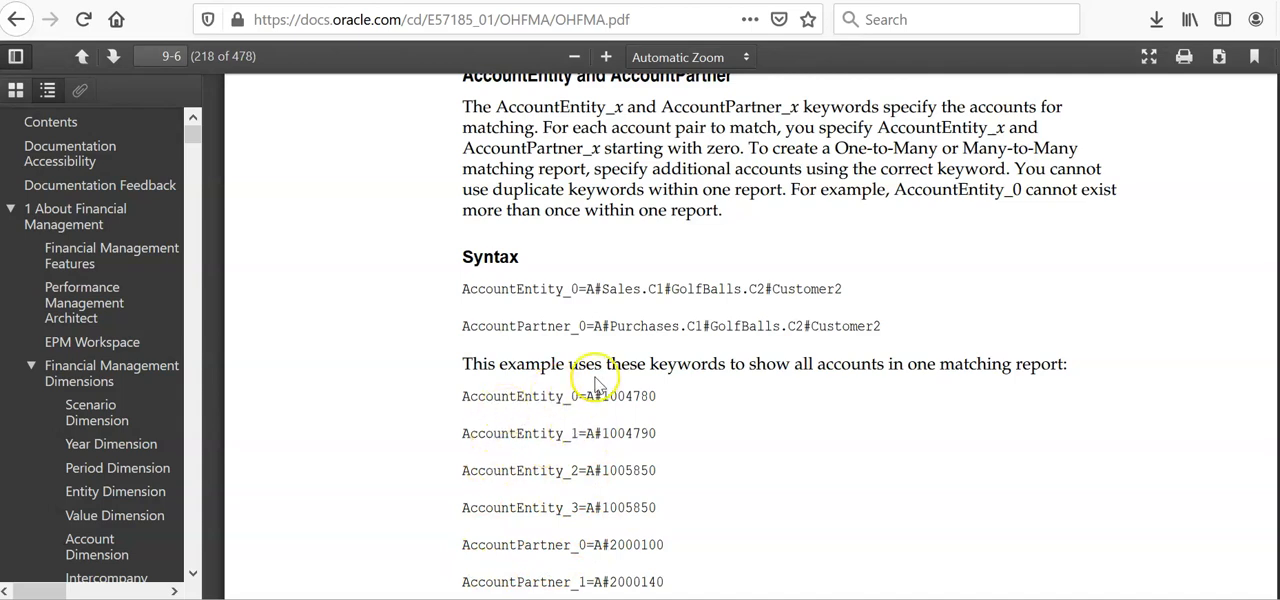
mouse_move(576, 532)
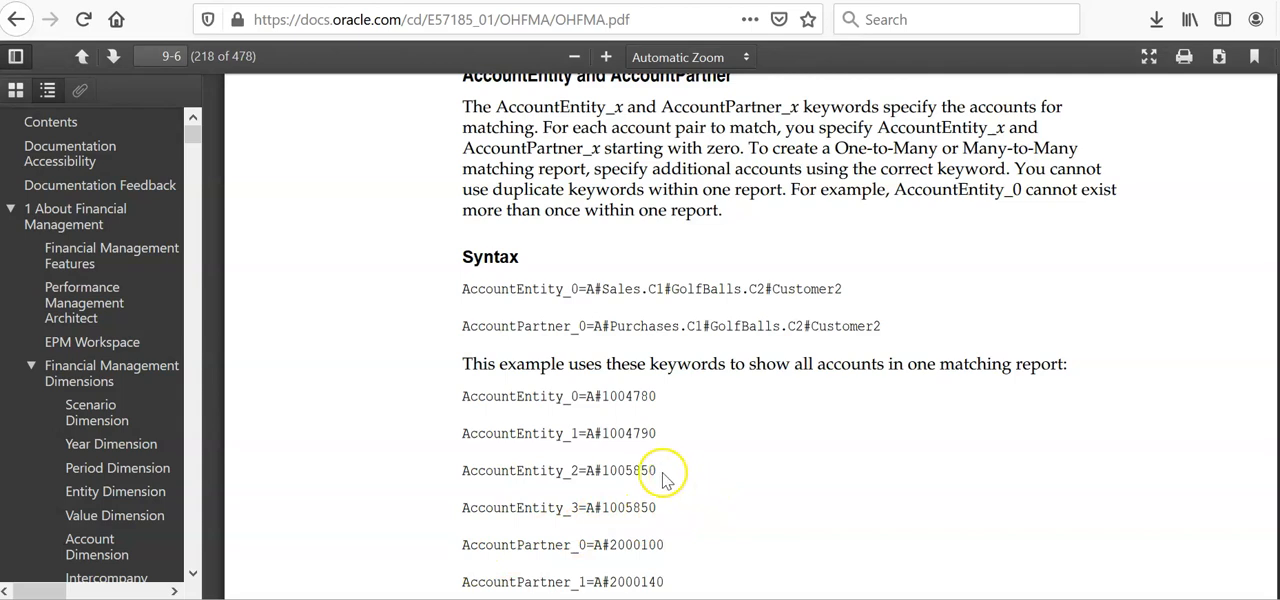
mouse_move(624, 450)
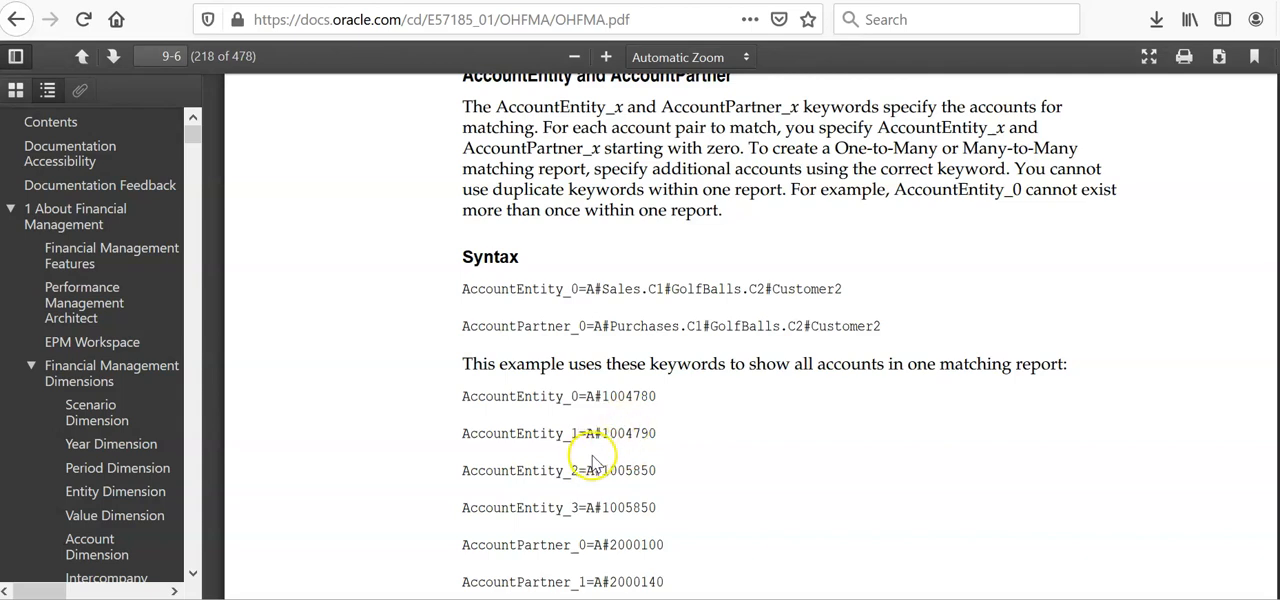
mouse_move(620, 462)
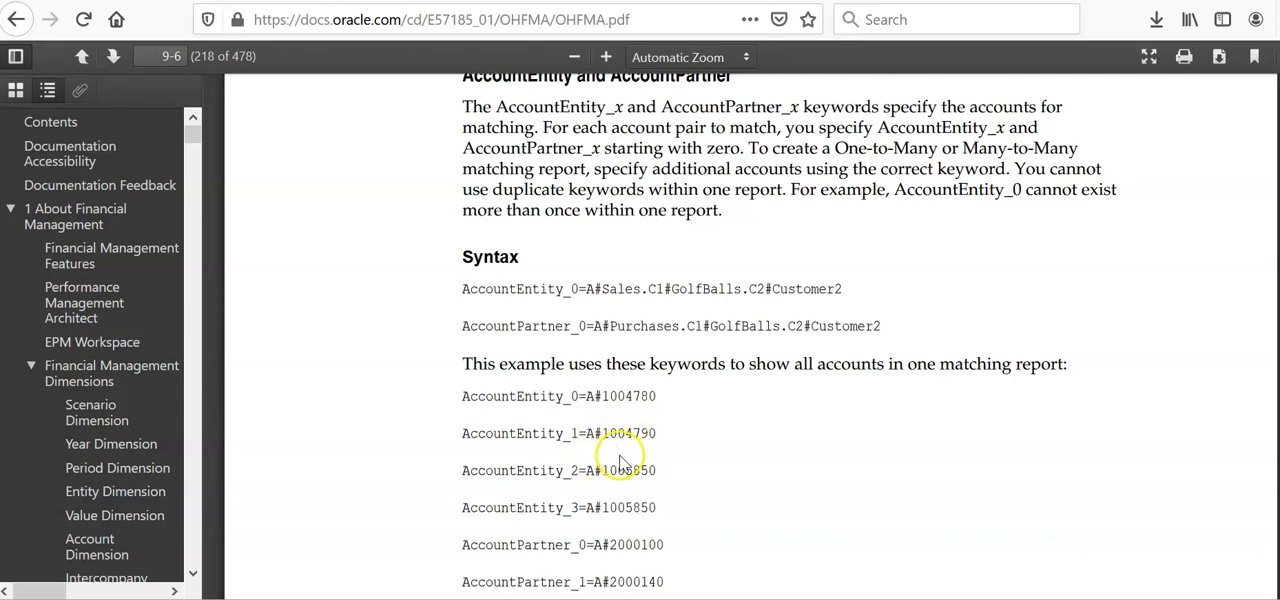
left_click(738, 16)
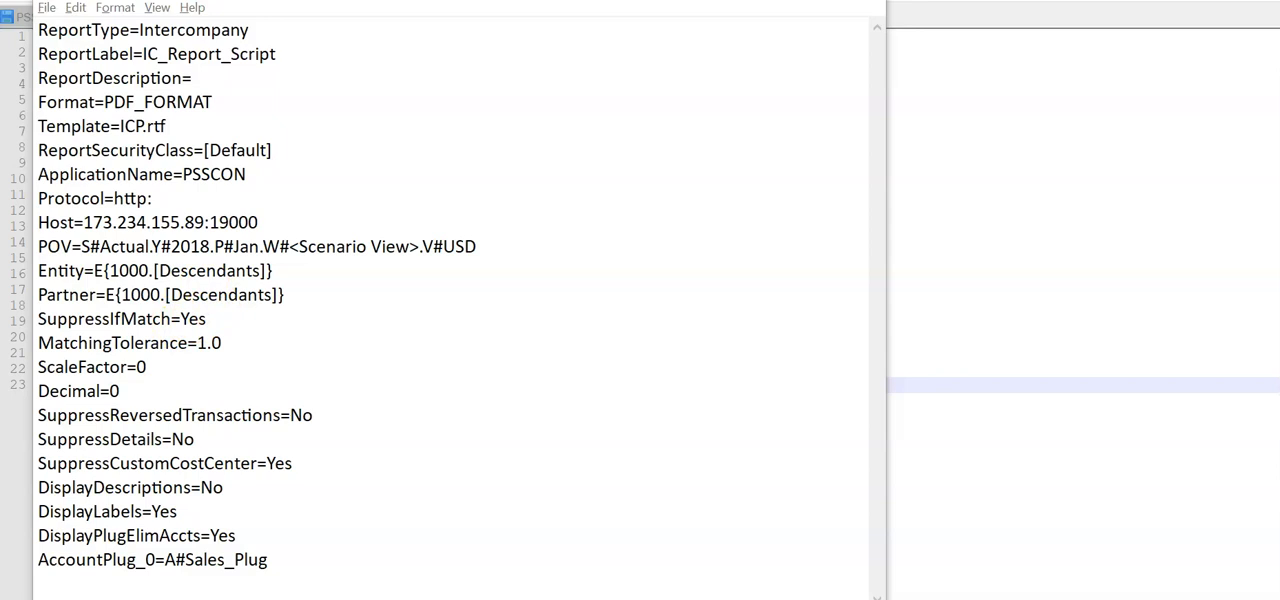
mouse_move(186, 328)
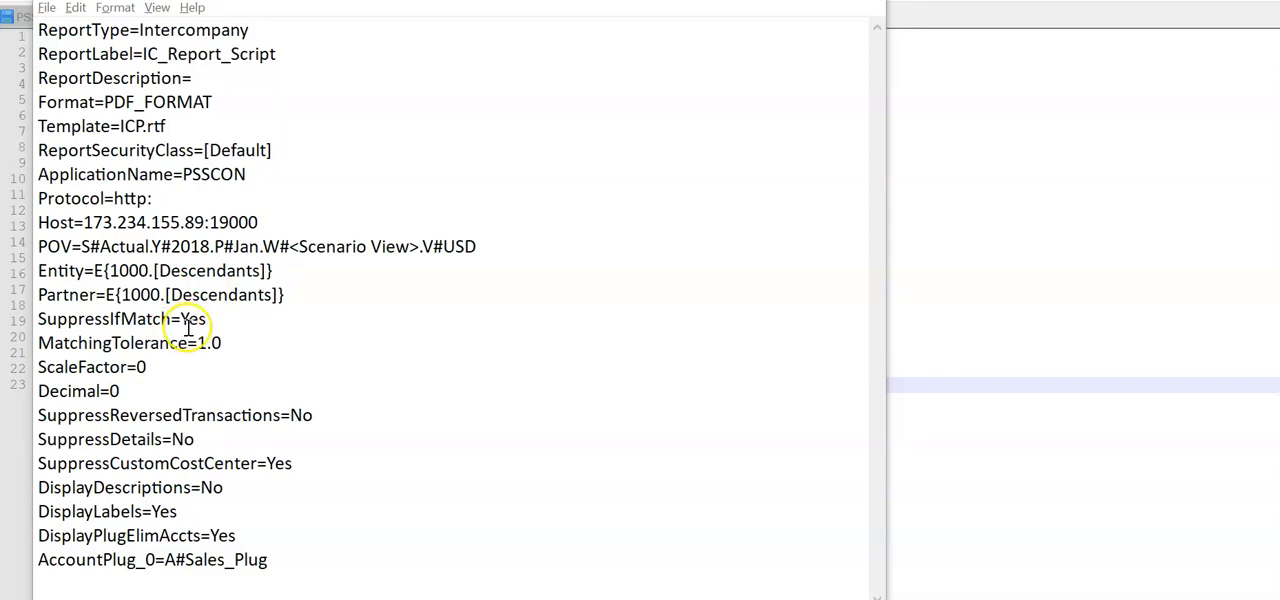
Highlight the SuppressIfMatch=Yes setting in the IC_Report script
double_click(192, 318)
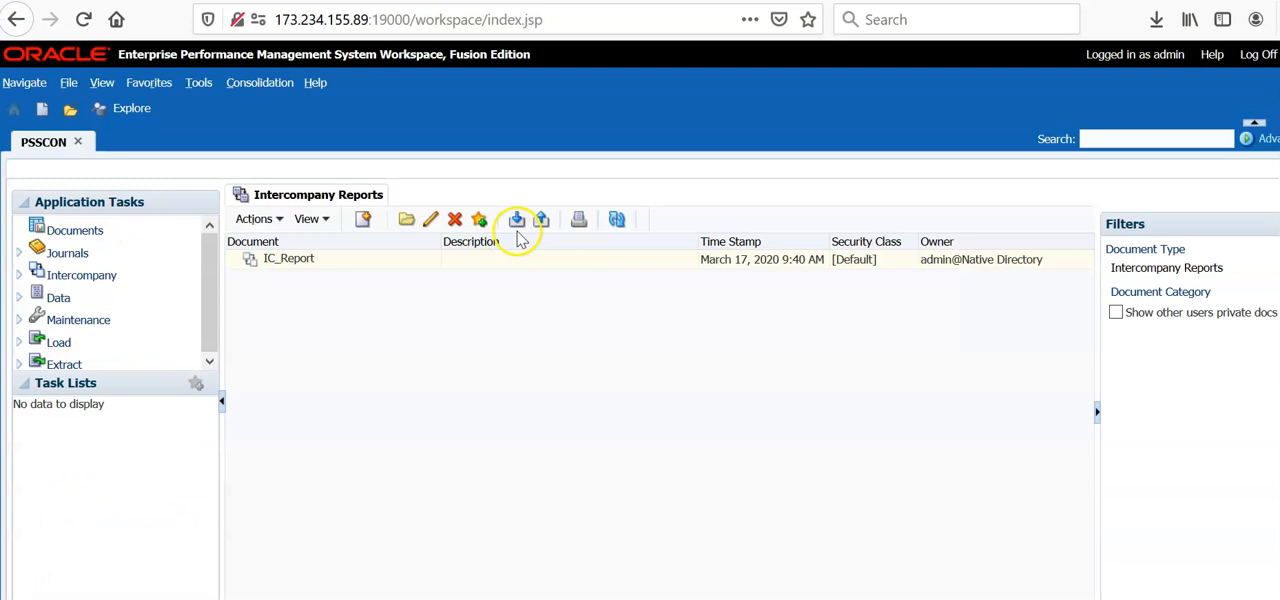
mouse_move(516, 220)
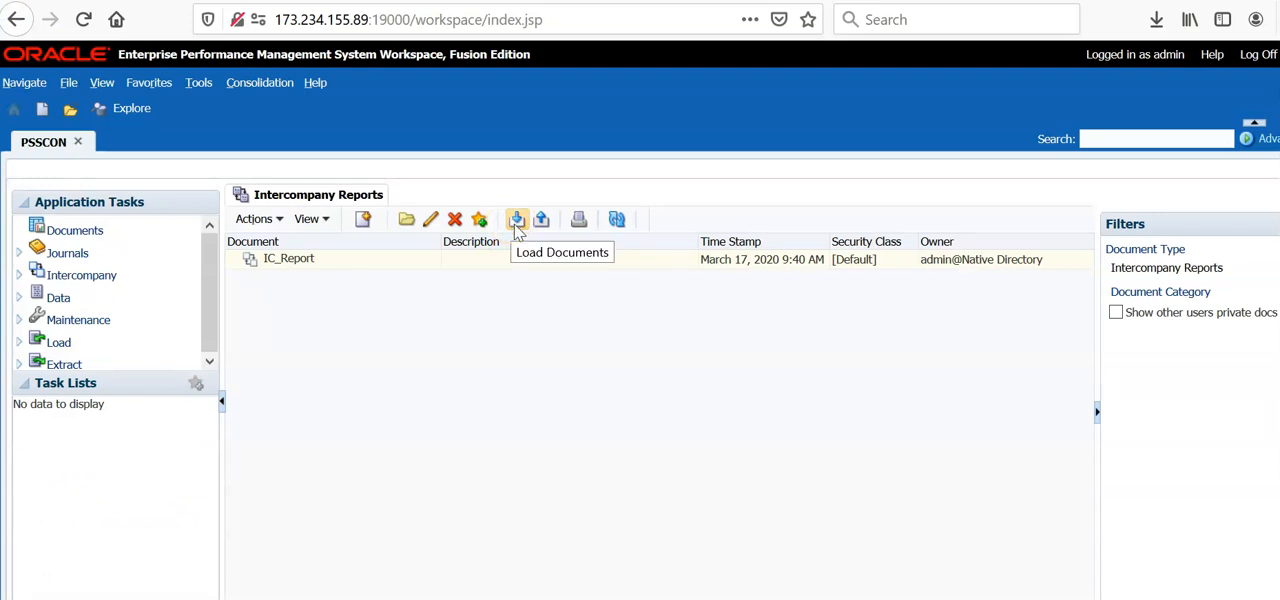
Load IC_Report_Script.txt as an intercompany report with Overwrite existing documents ticked
left_click(260, 82)
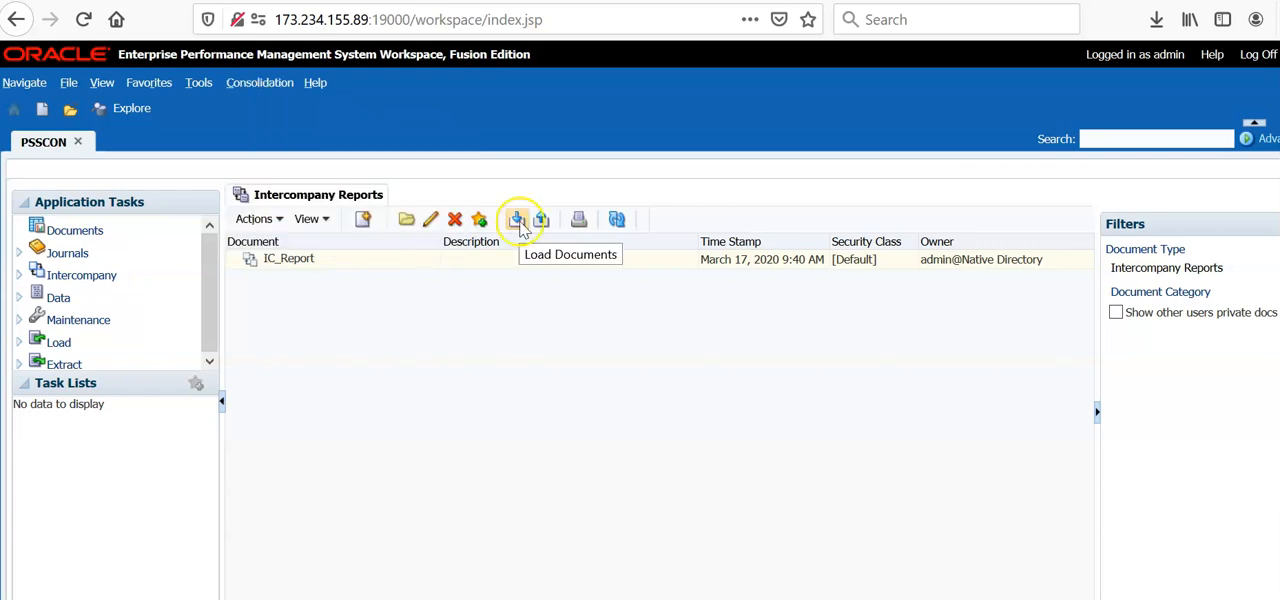
left_click(520, 220)
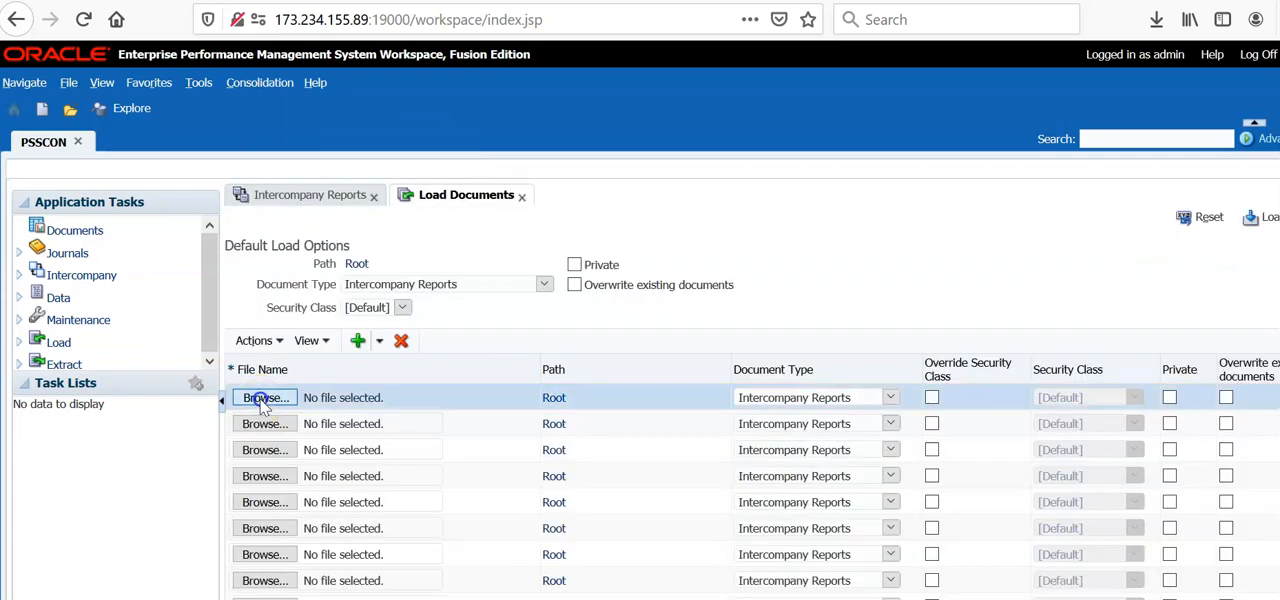
left_click(264, 396)
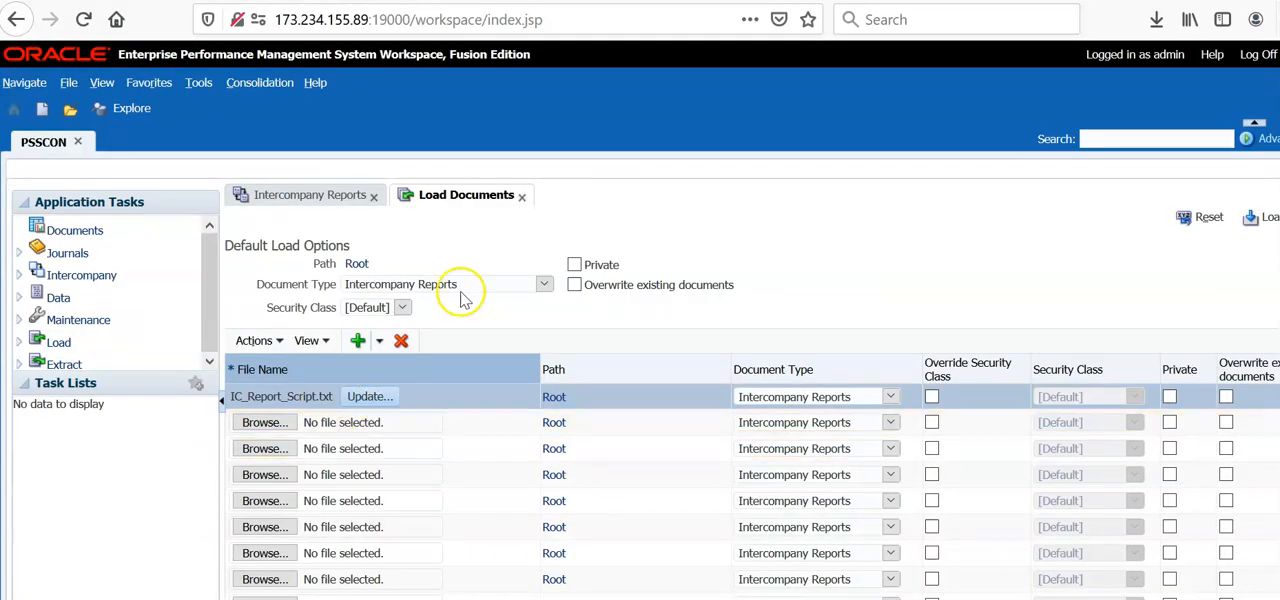
mouse_move(444, 296)
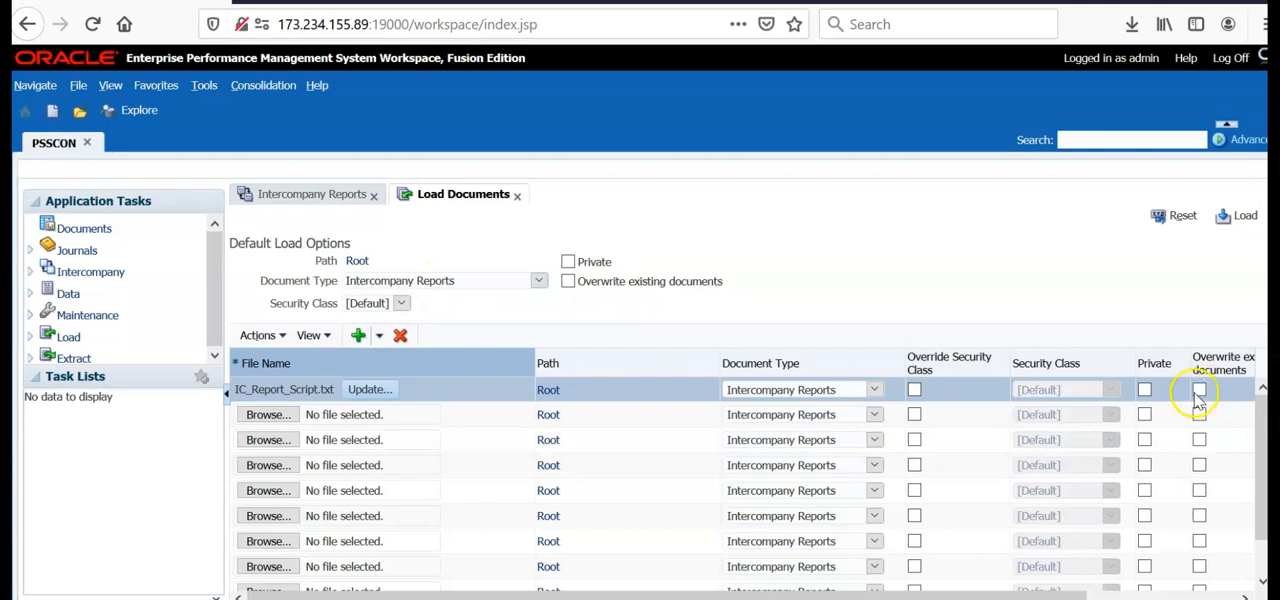
left_click(1200, 388)
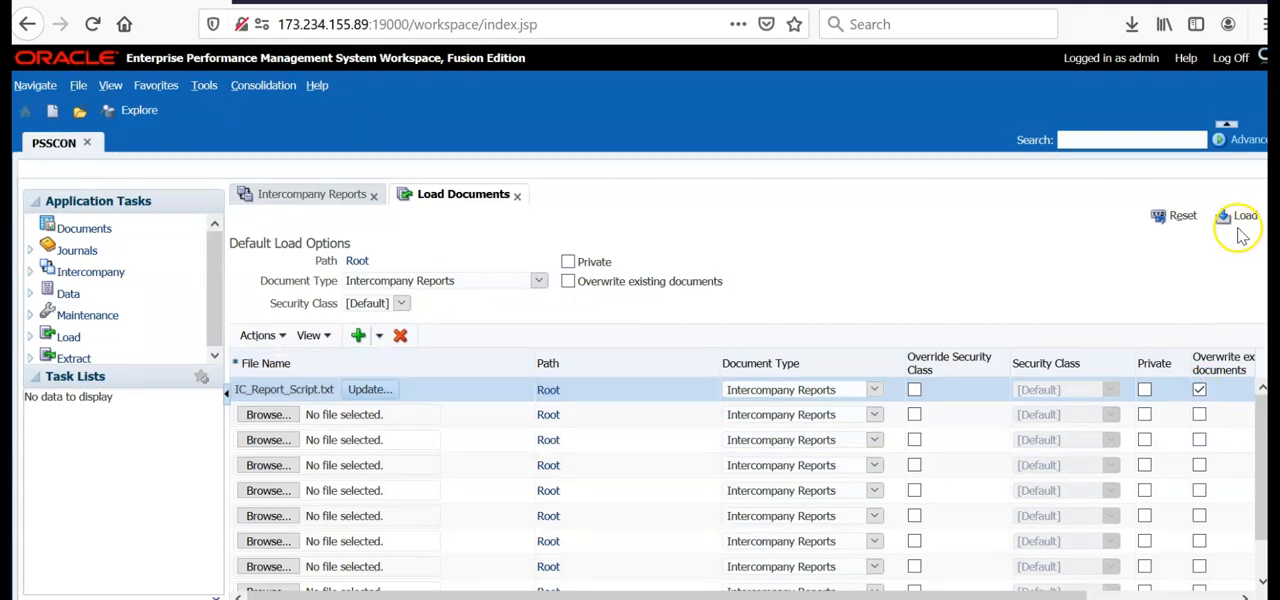
left_click(1244, 216)
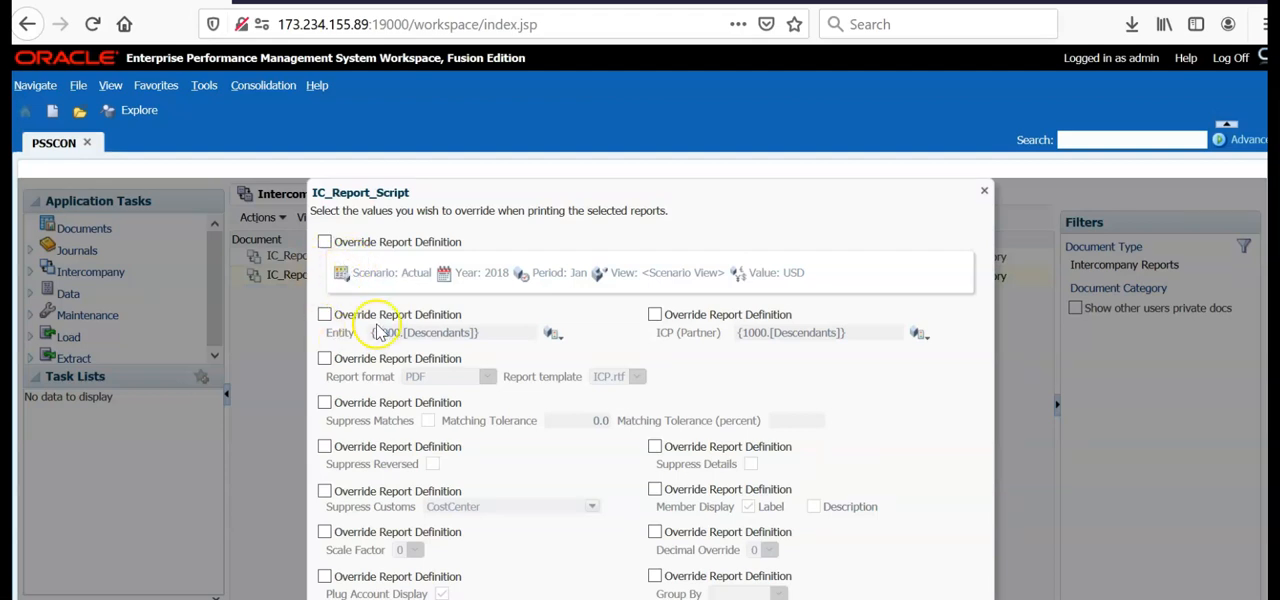
mouse_move(348, 350)
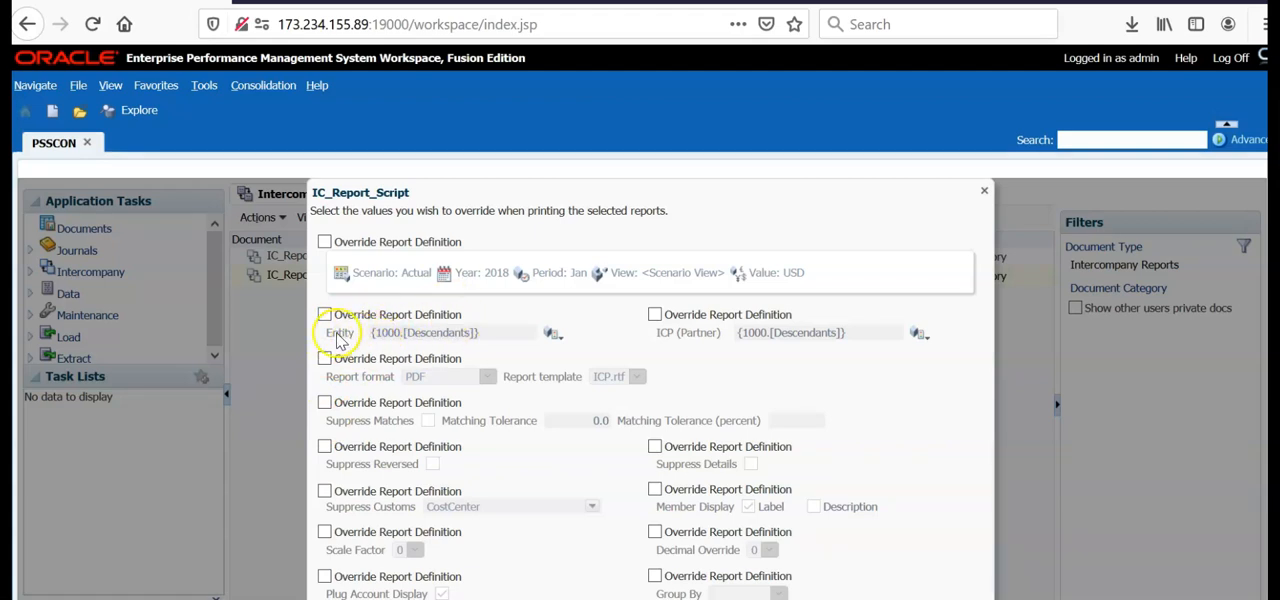
In print overrides, leave entity override off and set the report format to HTML
left_click(324, 314)
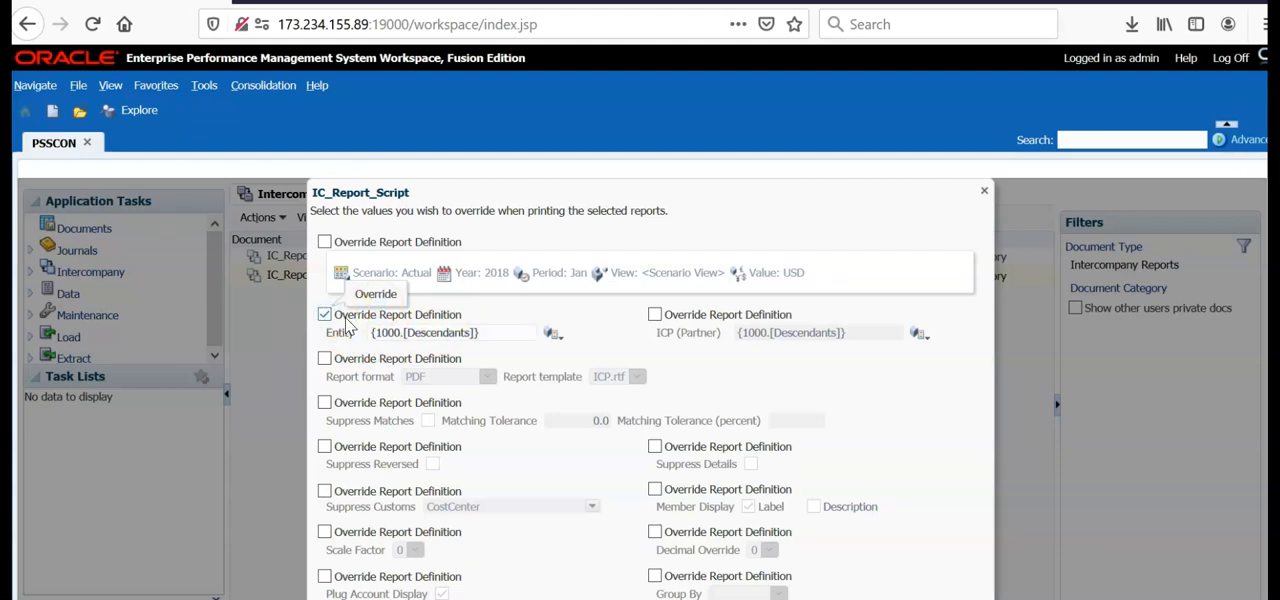
left_click(324, 314)
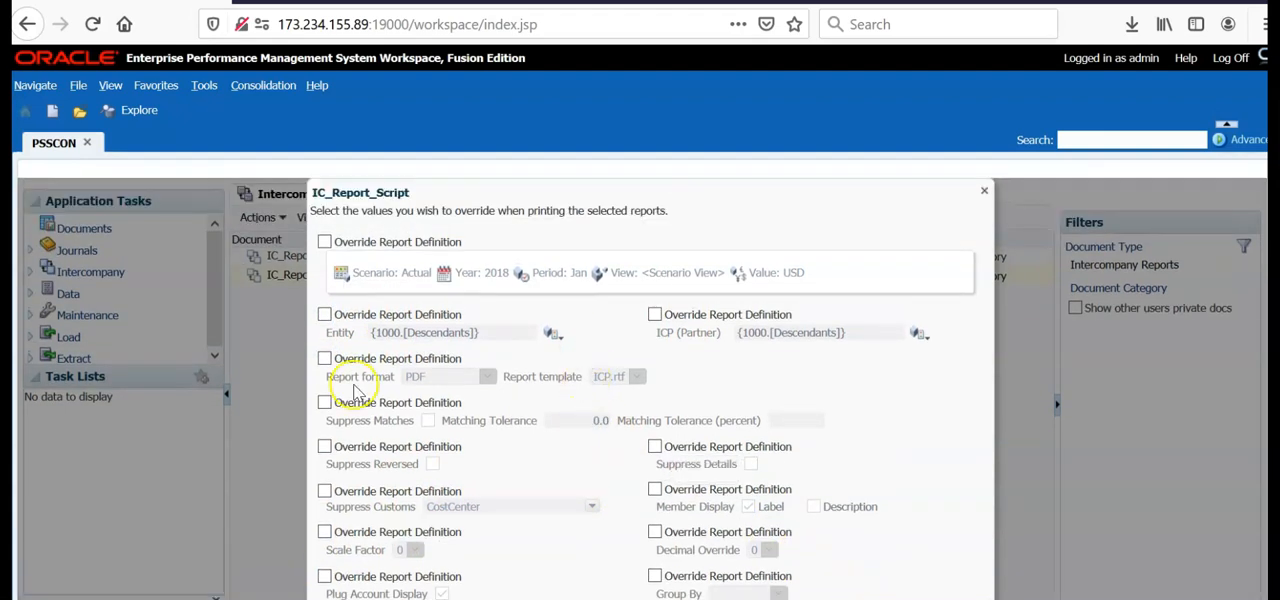
mouse_move(470, 390)
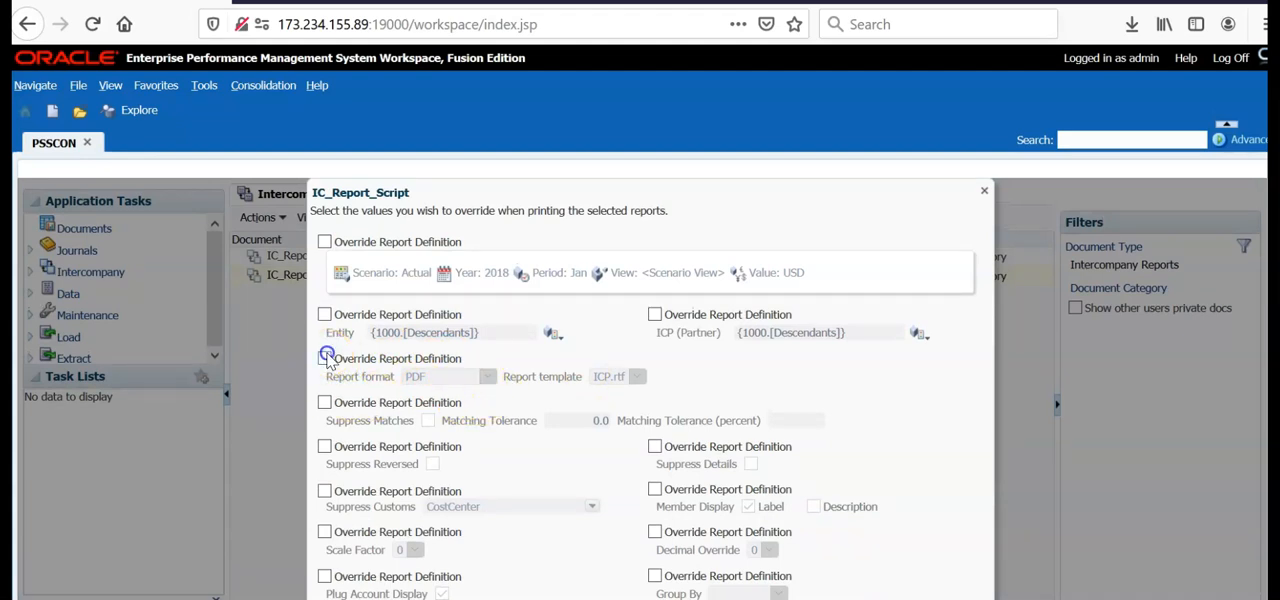
left_click(488, 376)
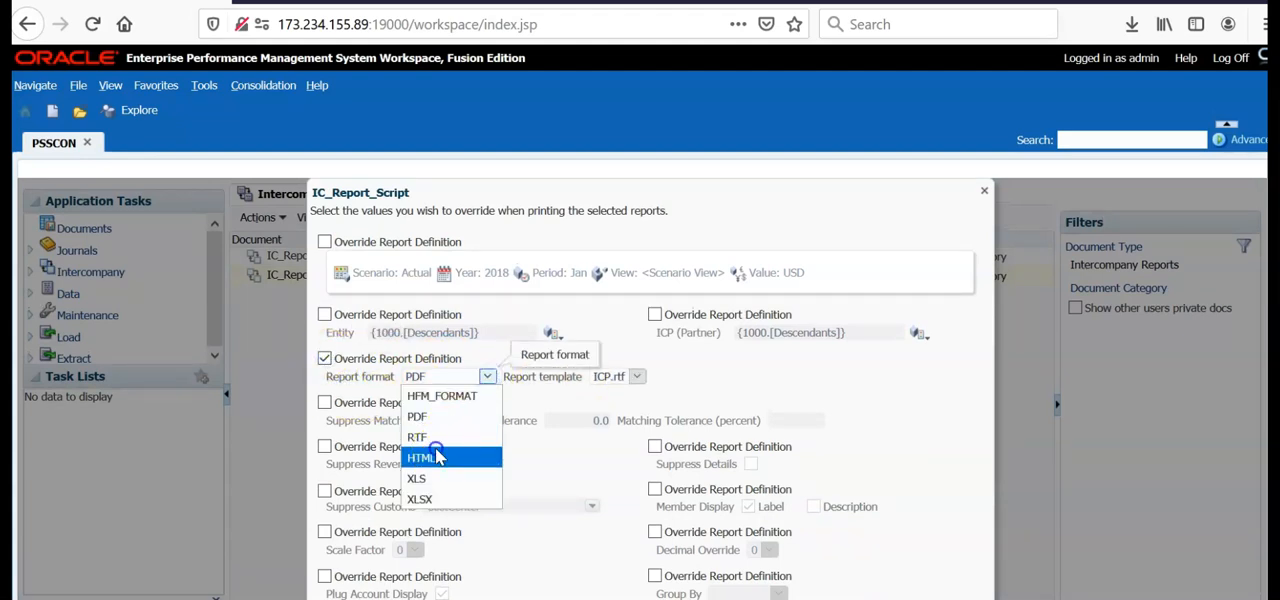
left_click(422, 456)
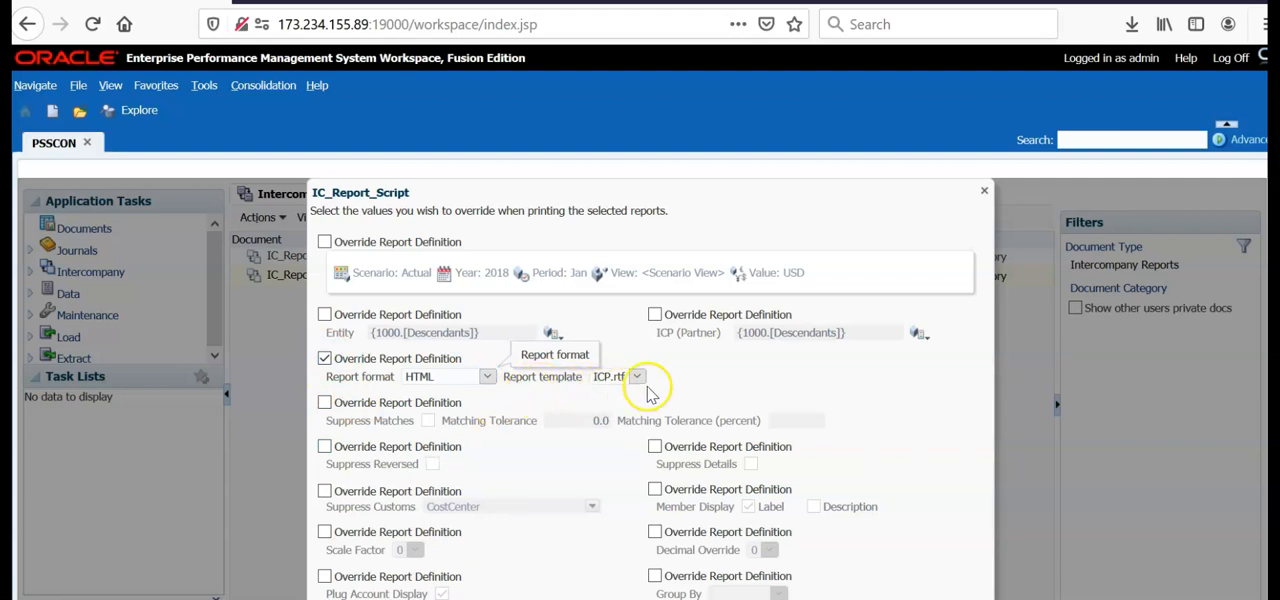
left_click(488, 376)
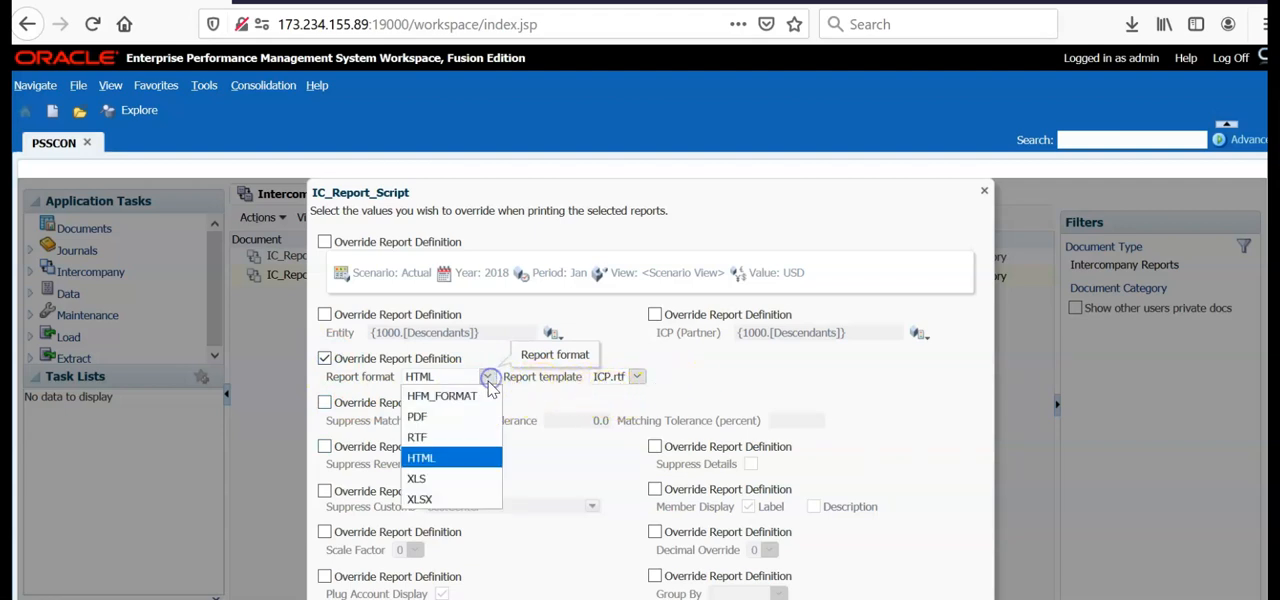
left_click(440, 396)
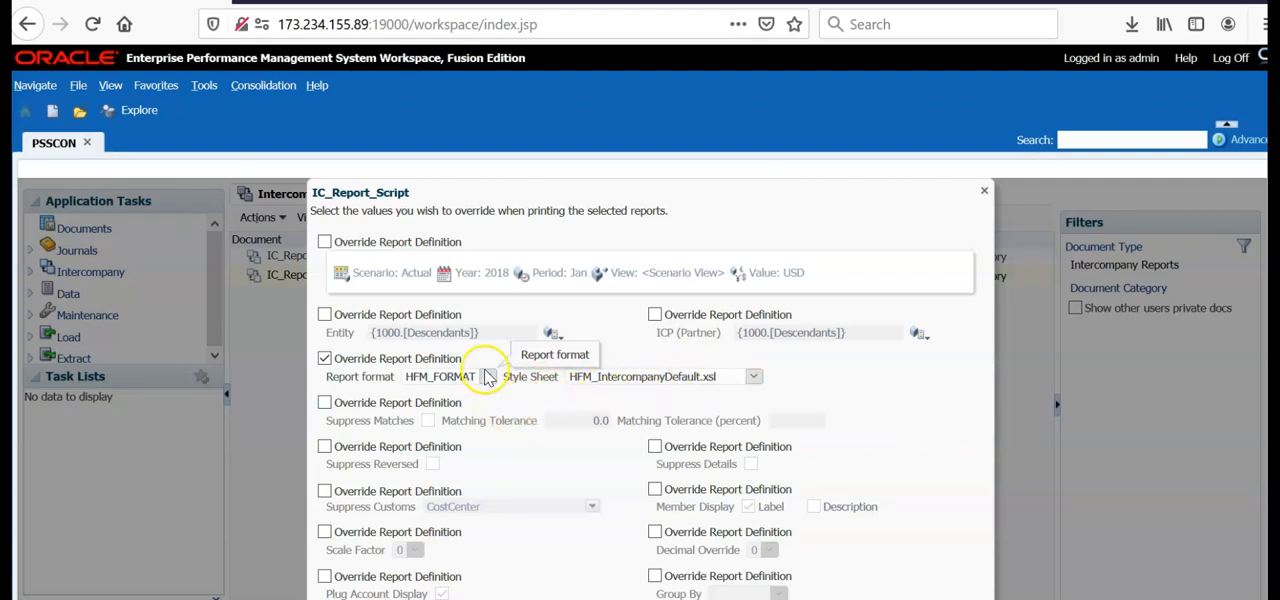
left_click(488, 376)
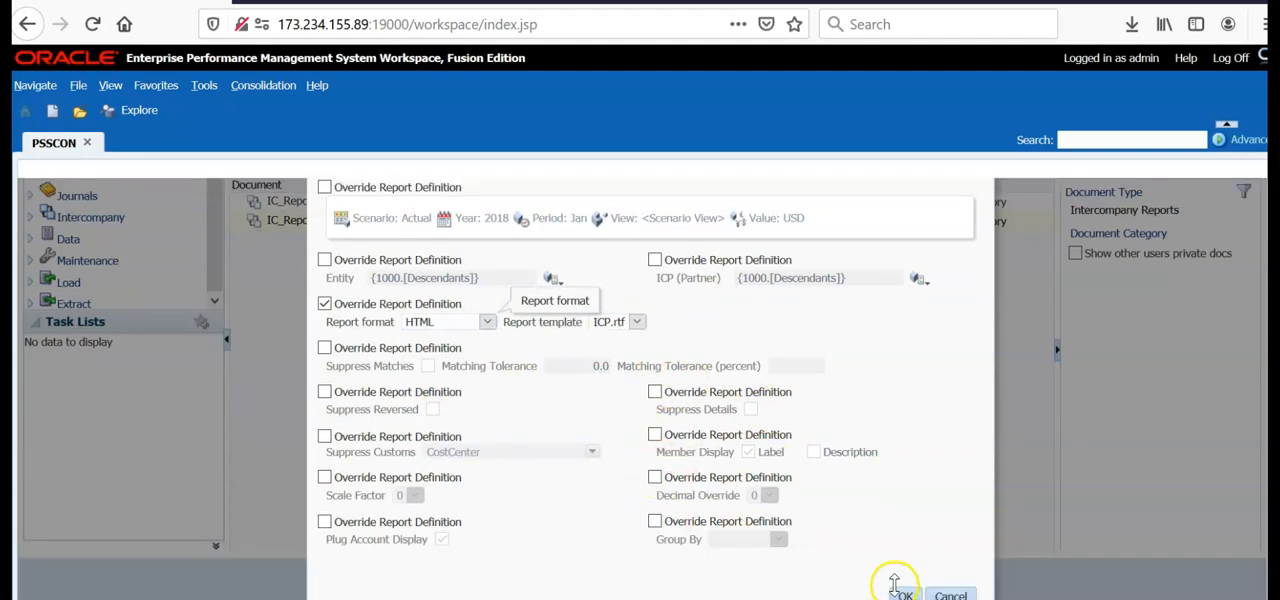
Run the report with the overrides and open the finished HTML matching report
left_click(900, 592)
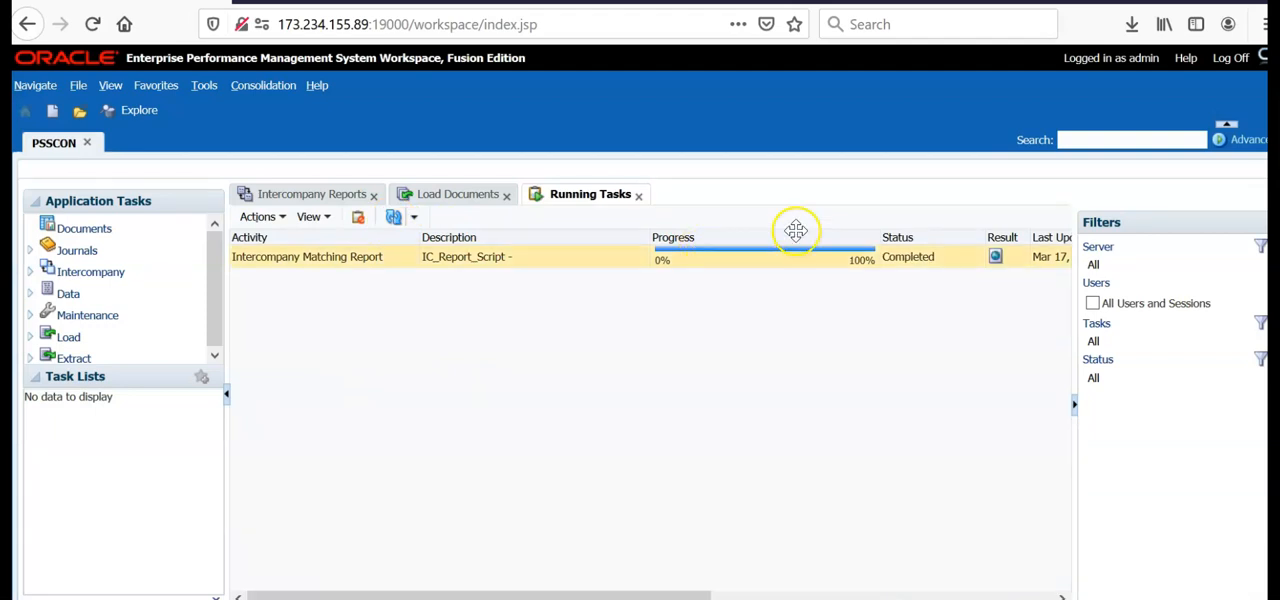
mouse_move(996, 256)
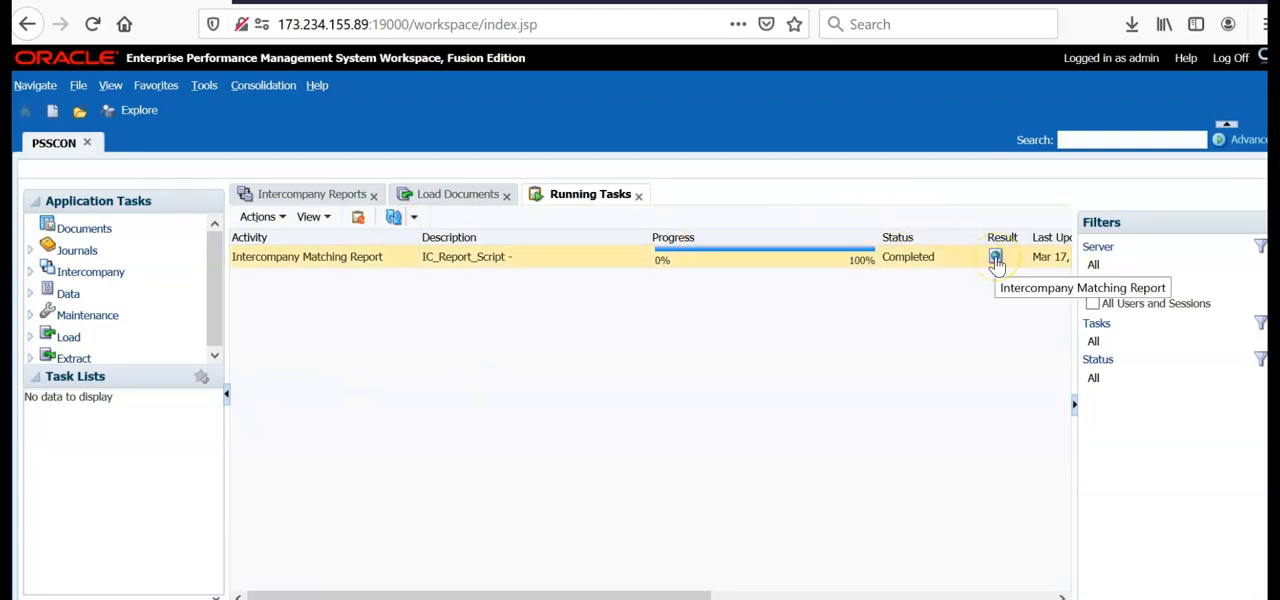
left_click(996, 256)
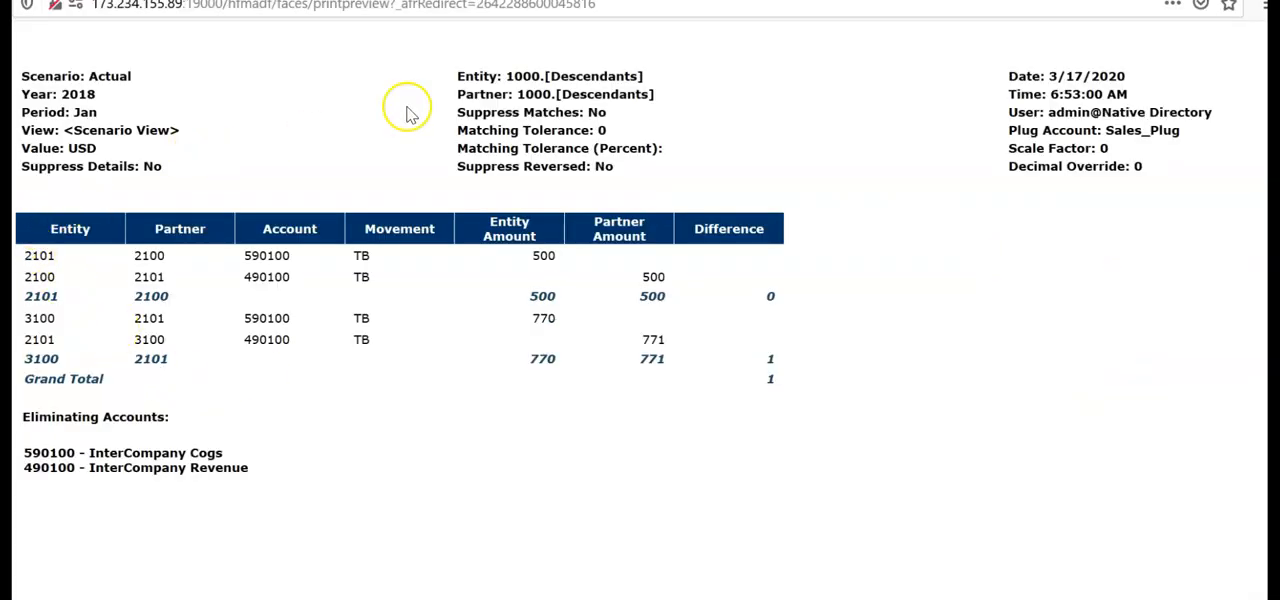
mouse_move(414, 390)
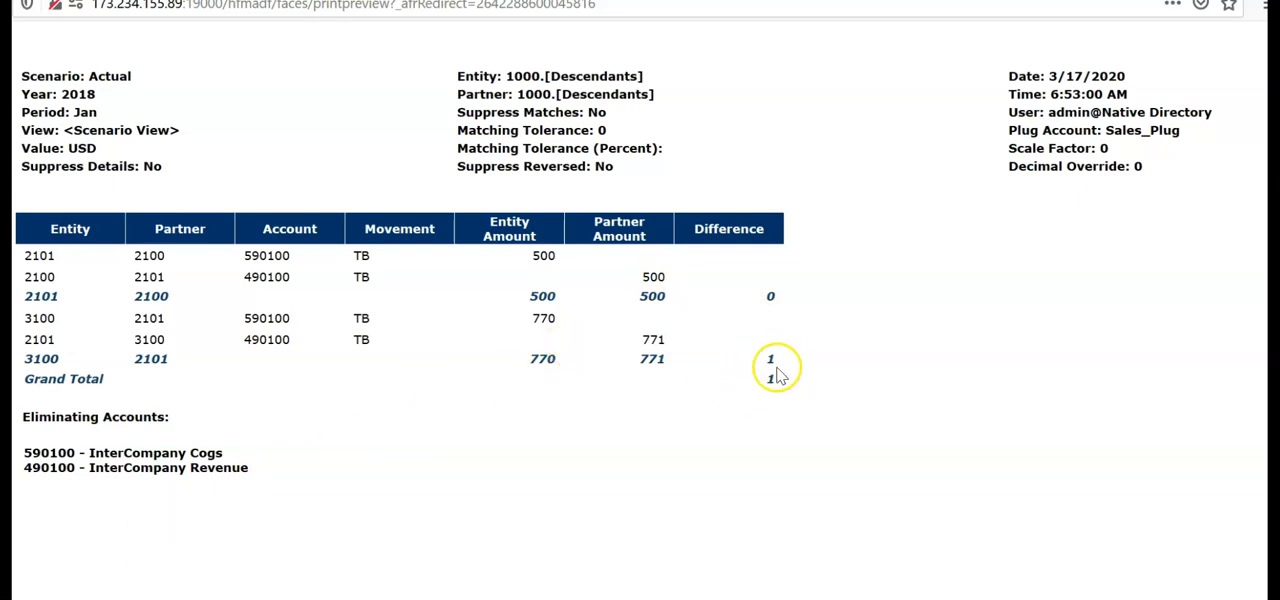
mouse_move(584, 330)
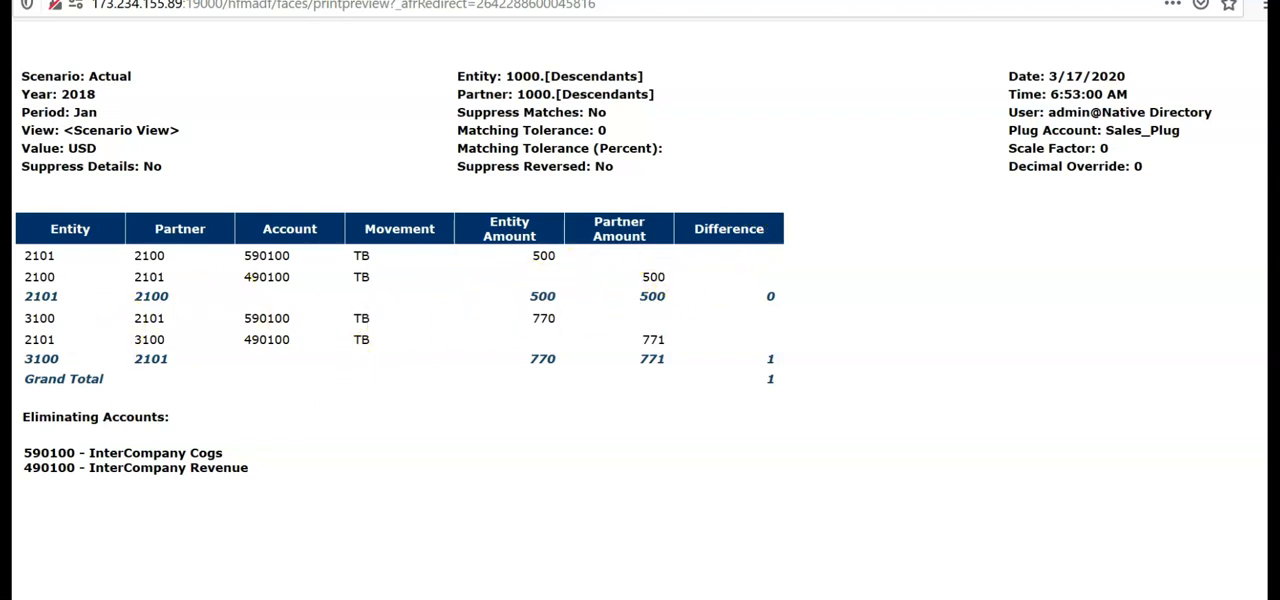
mouse_move(112, 416)
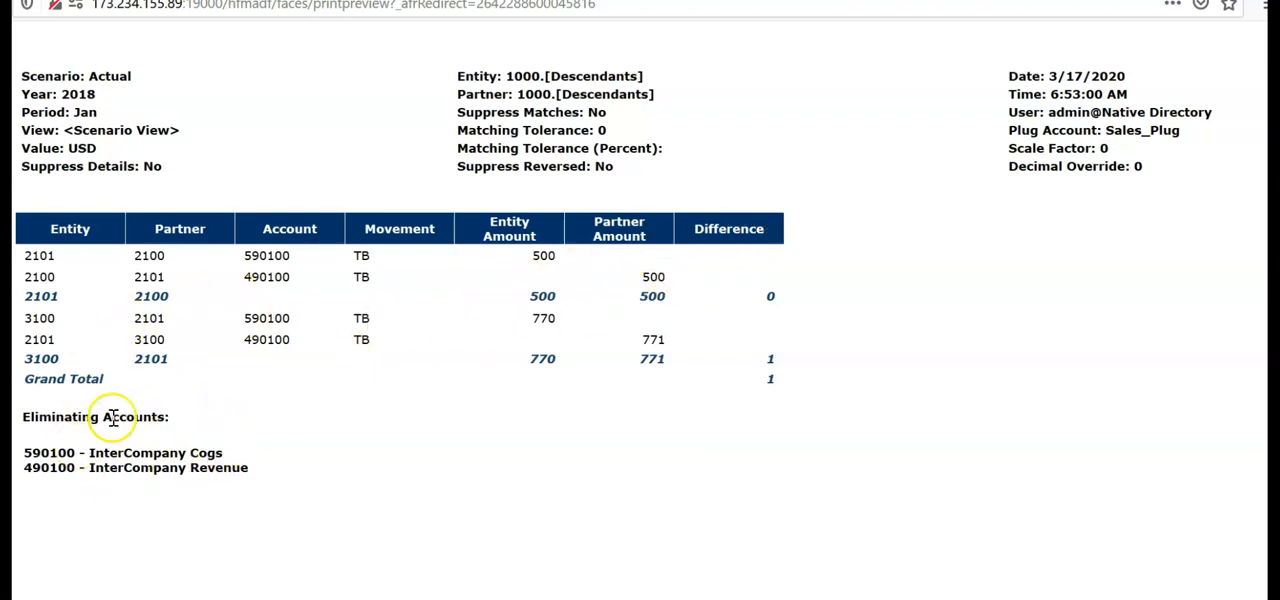
mouse_move(630, 482)
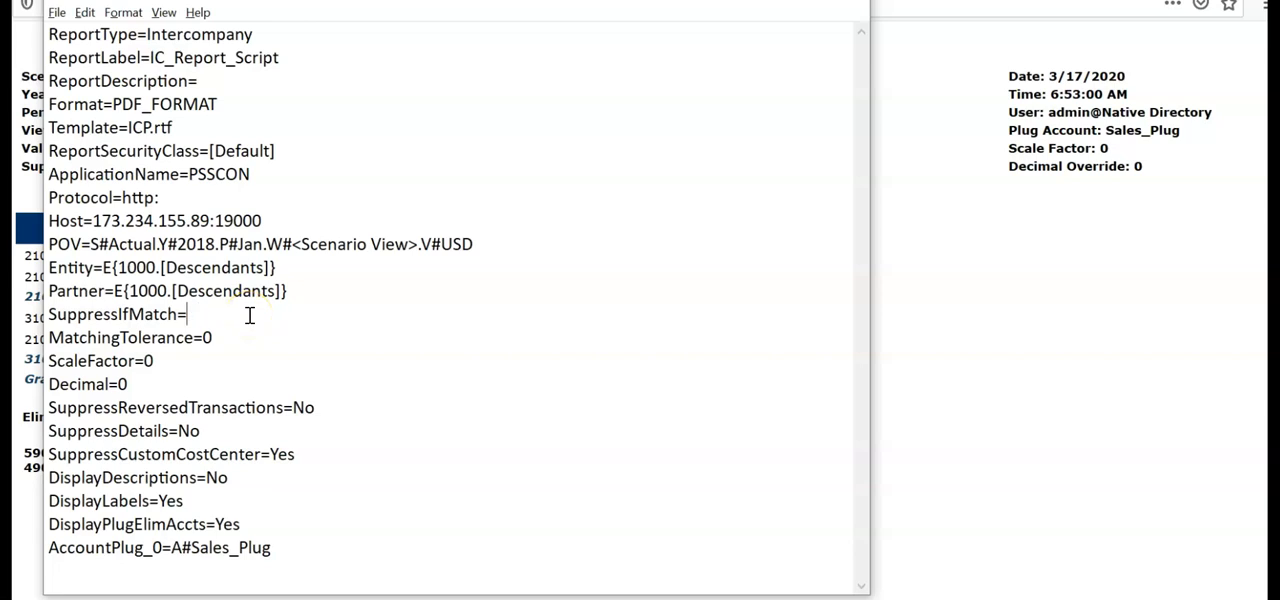
Set SuppressIfMatch=Yes in the report script in Notepad
type("Yes")
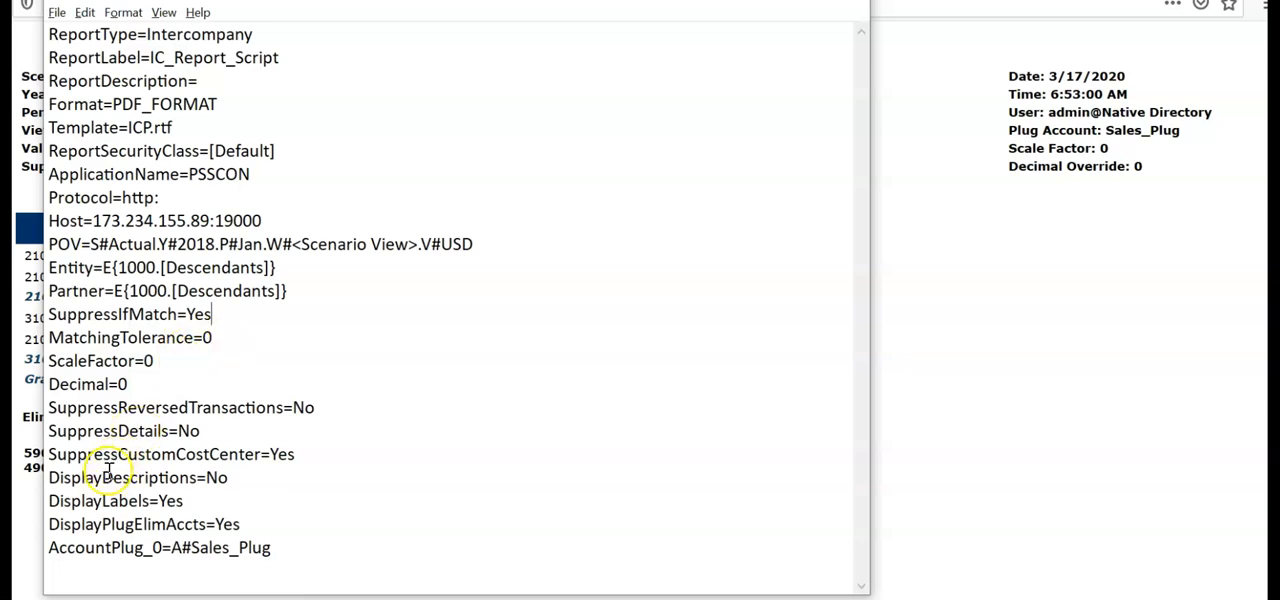
double_click(220, 548)
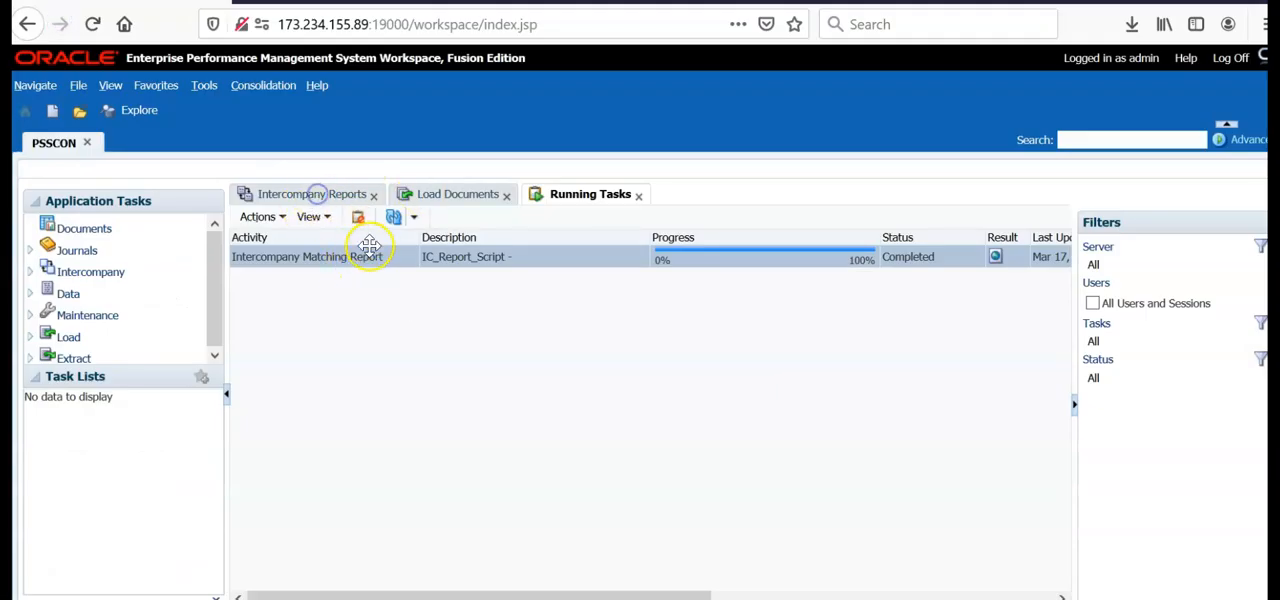
Return to Intercompany Reports and select IC_Report_Script to rerun it with matches suppressed
left_click(456, 192)
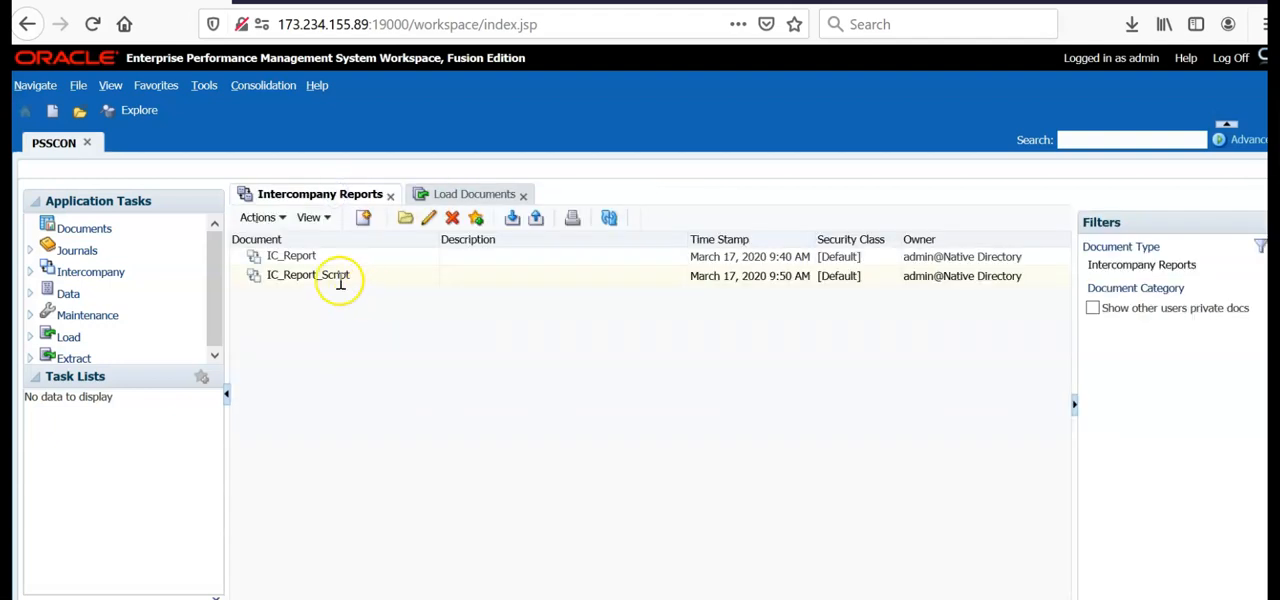
left_click(308, 276)
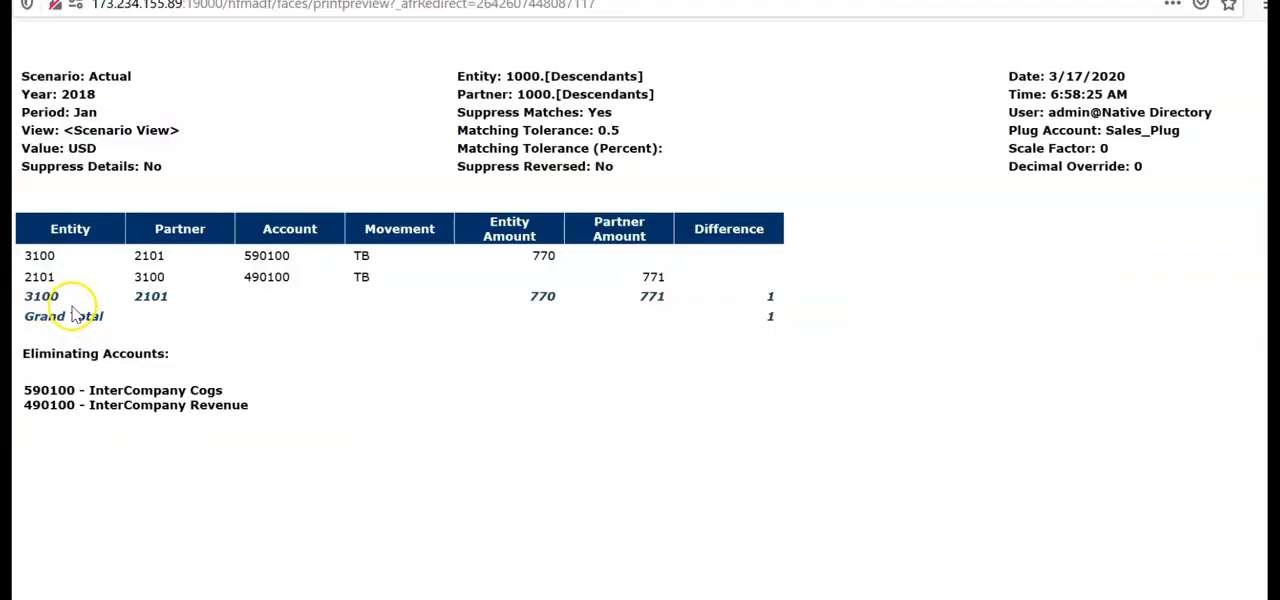
mouse_move(84, 284)
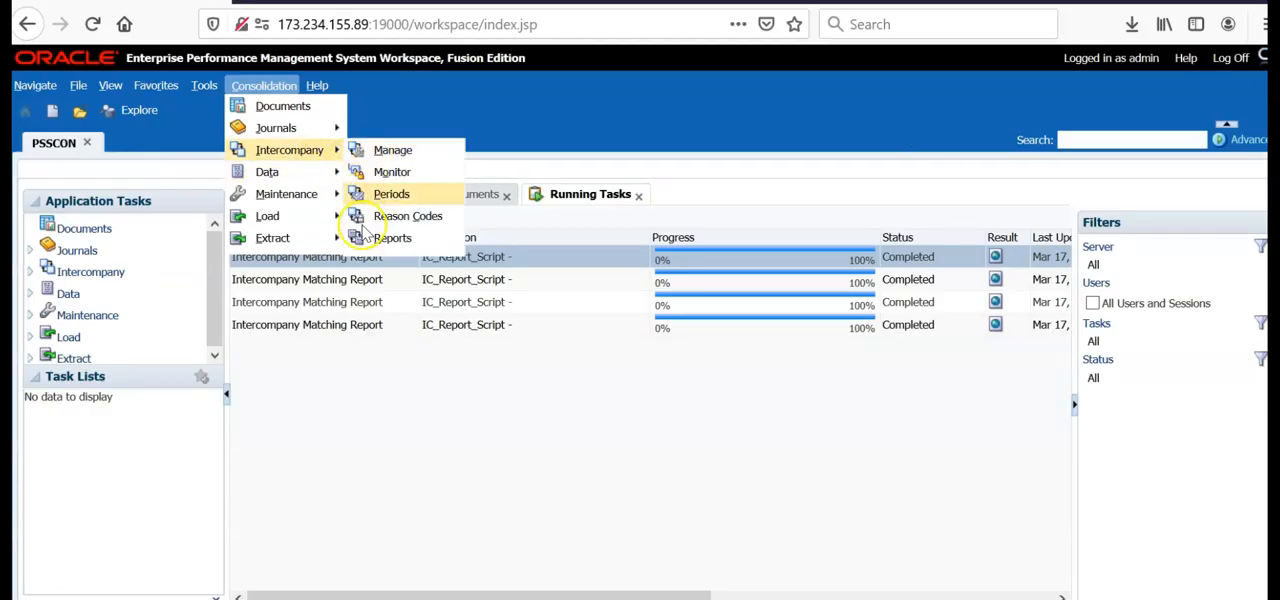
mouse_move(544, 390)
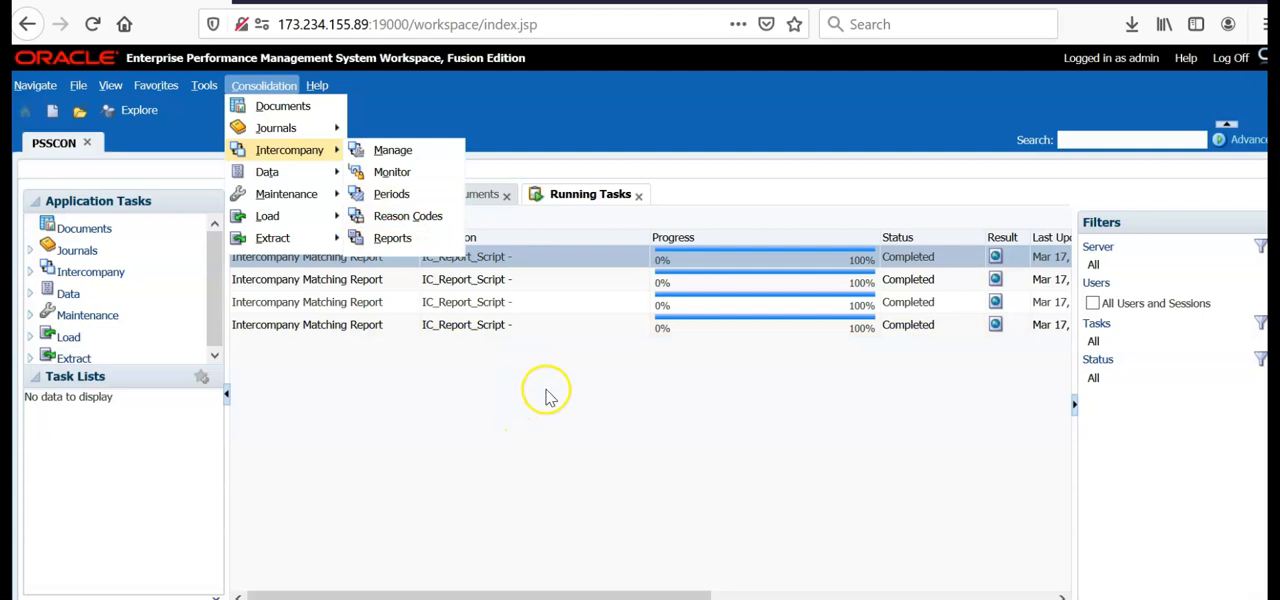
mouse_move(516, 416)
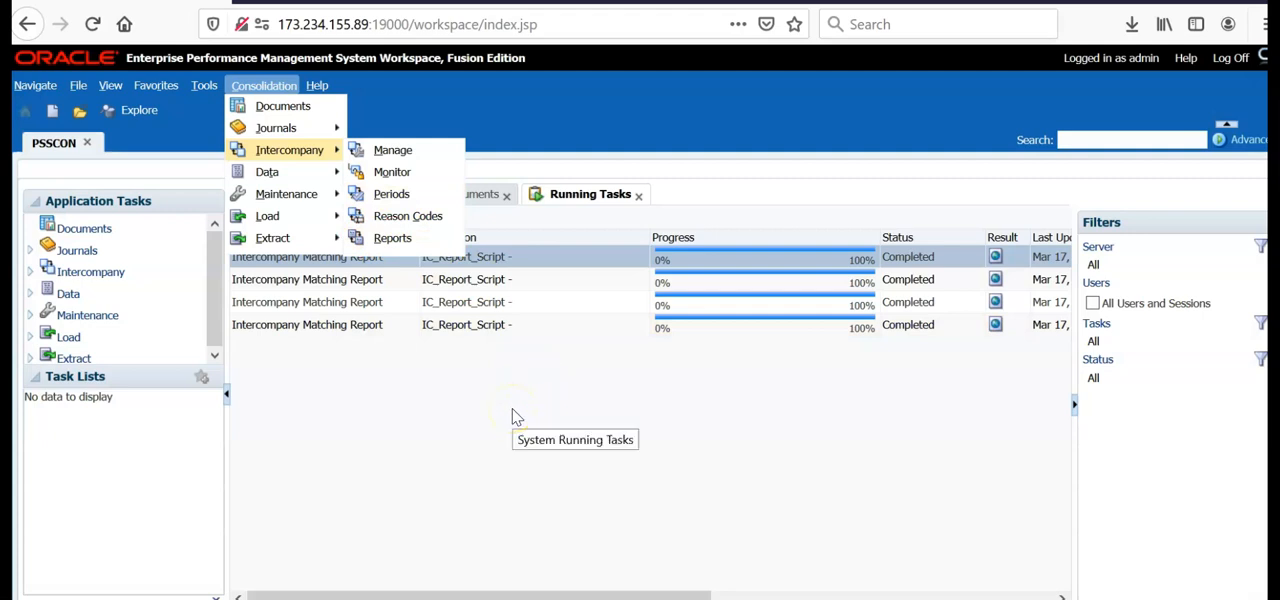